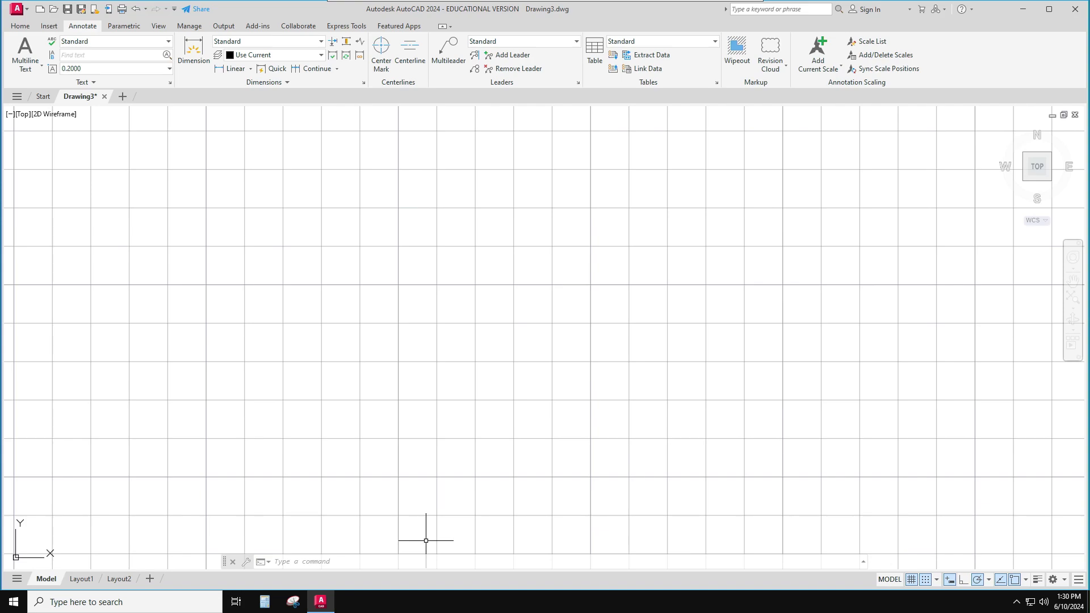
mouse_move(327, 117)
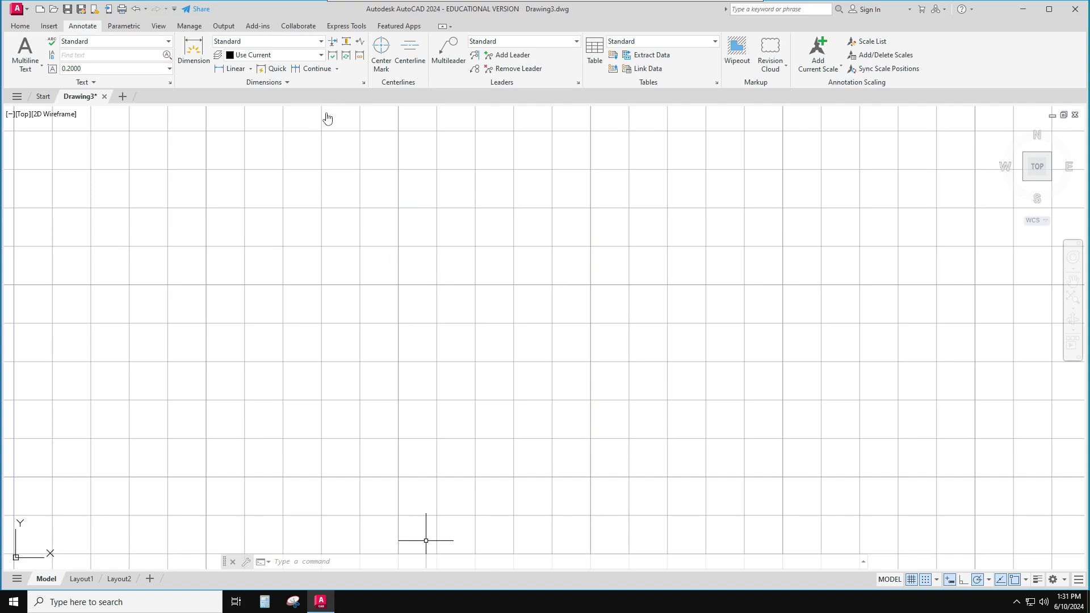
Switch the ribbon to the Home tools for drawing and modifying
click(19, 26)
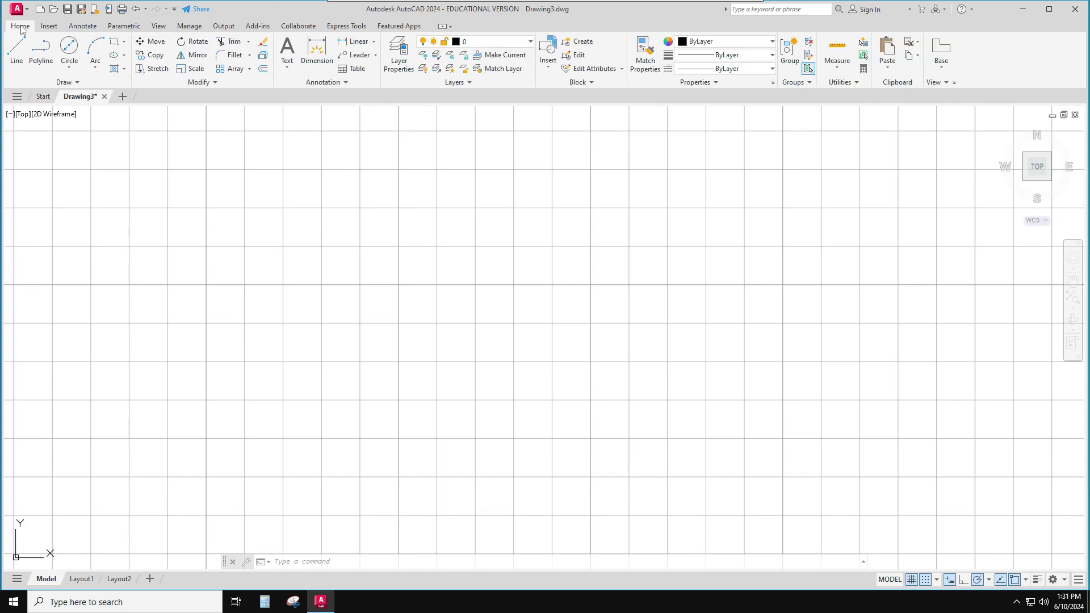
mouse_move(69, 49)
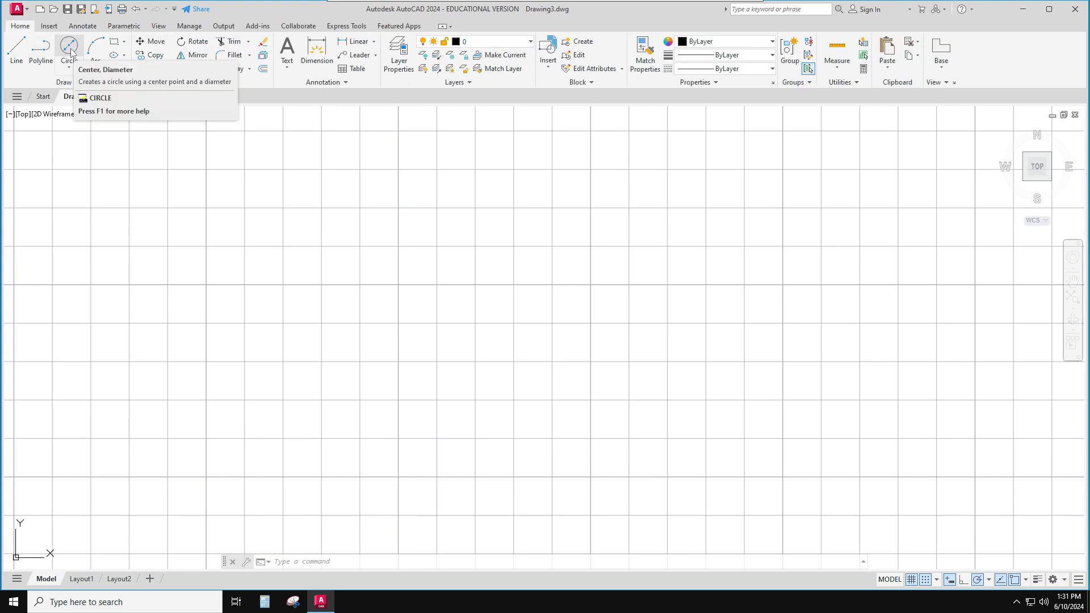
Draw a closed square with the Line command
click(14, 48)
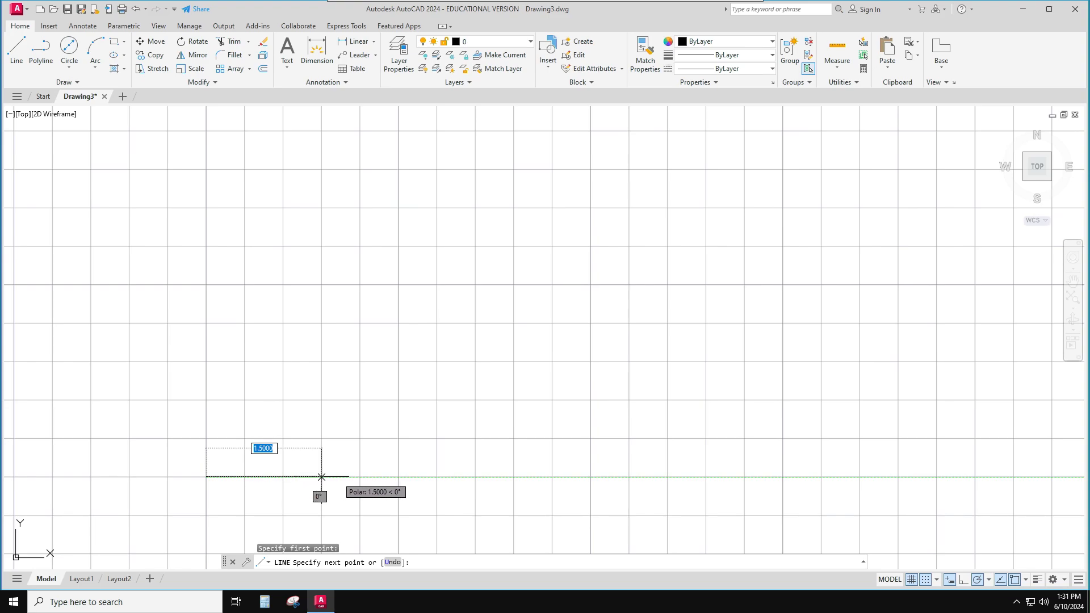
mouse_move(399, 477)
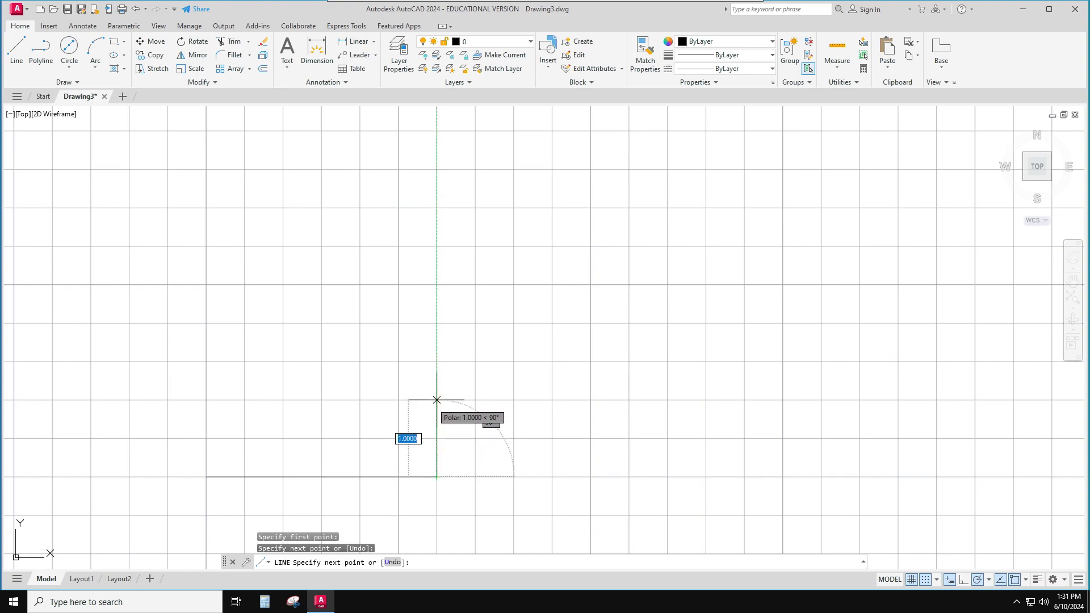
mouse_move(436, 284)
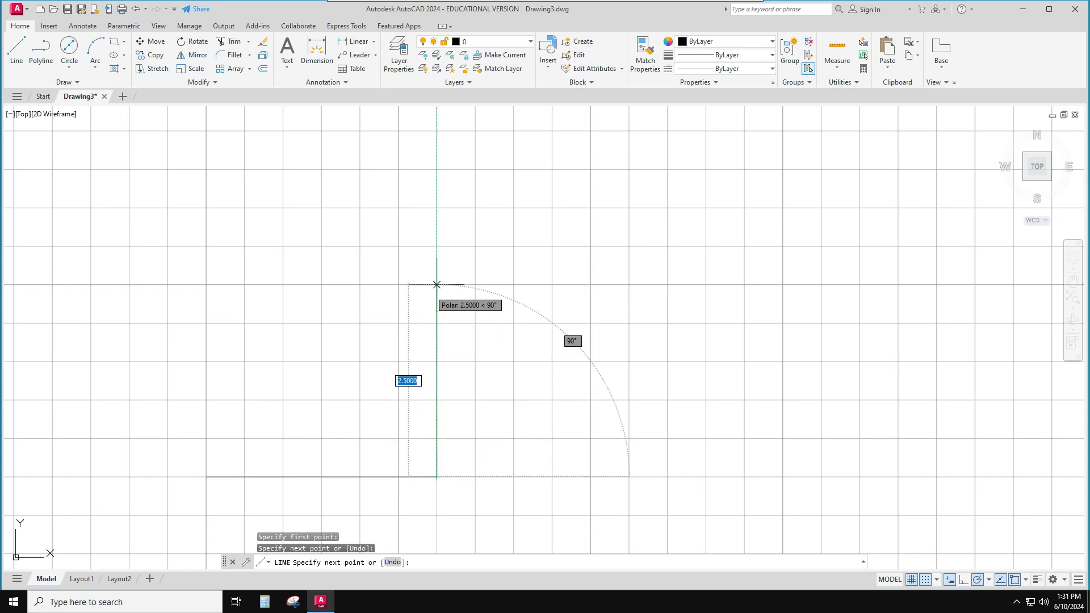
click(436, 284)
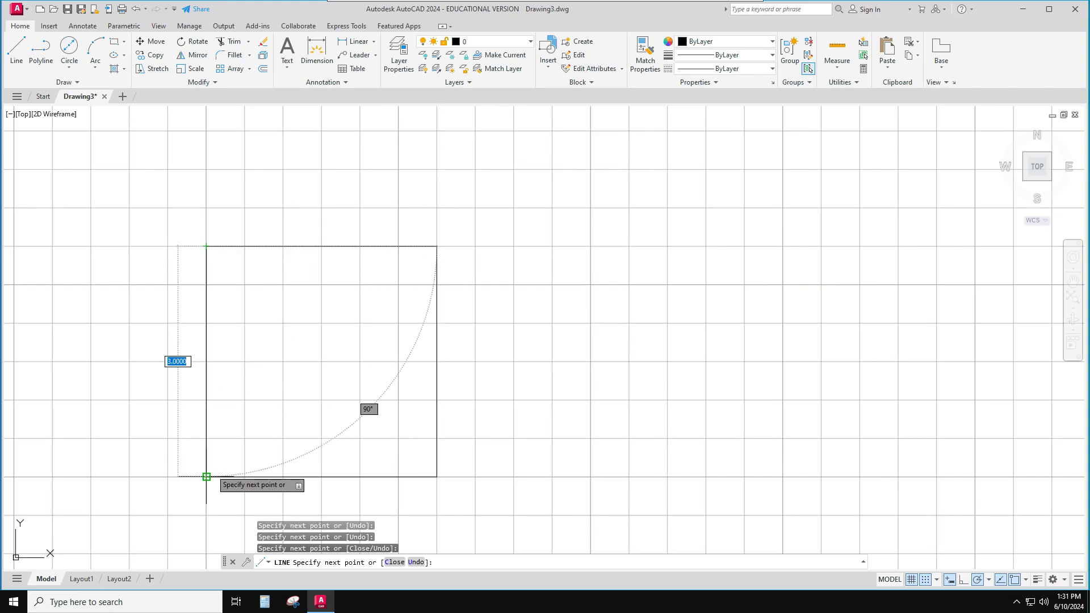
click(69, 52)
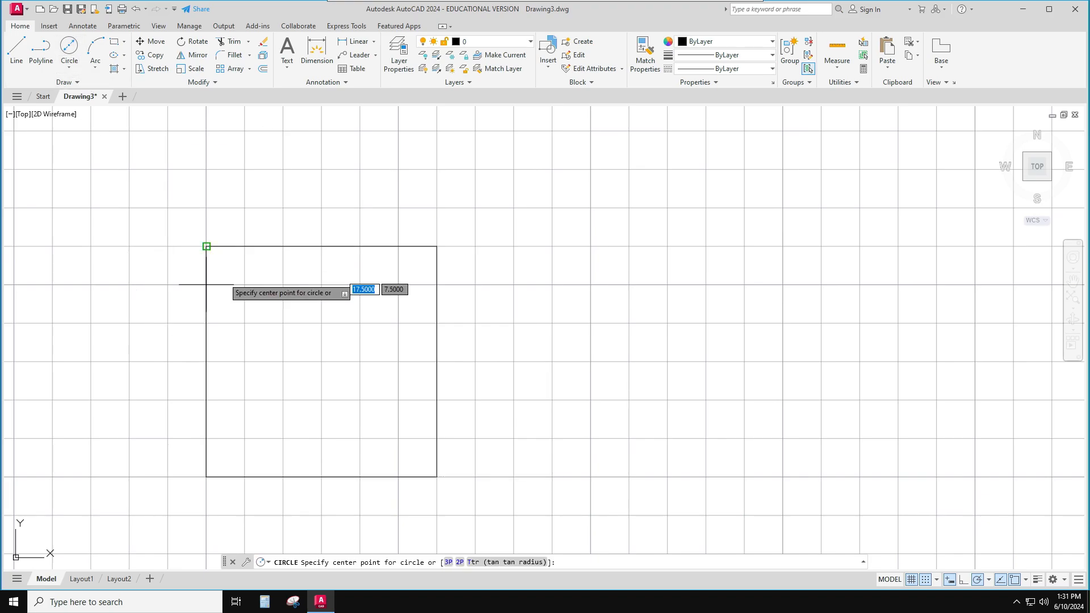
Add a large circle inscribed in the square and a smaller concentric circle at its centre
click(68, 60)
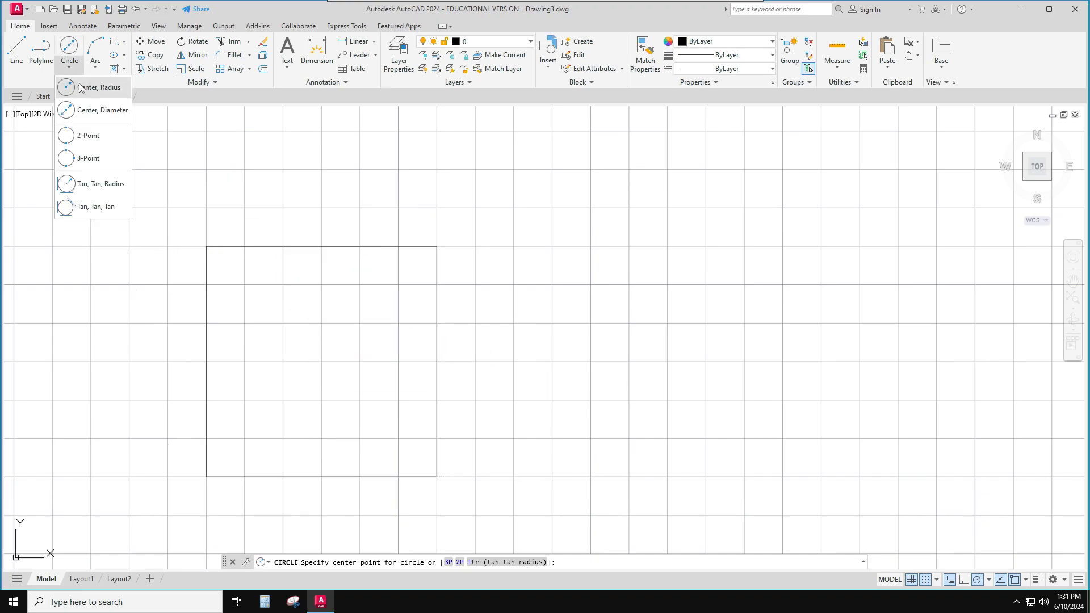
click(99, 87)
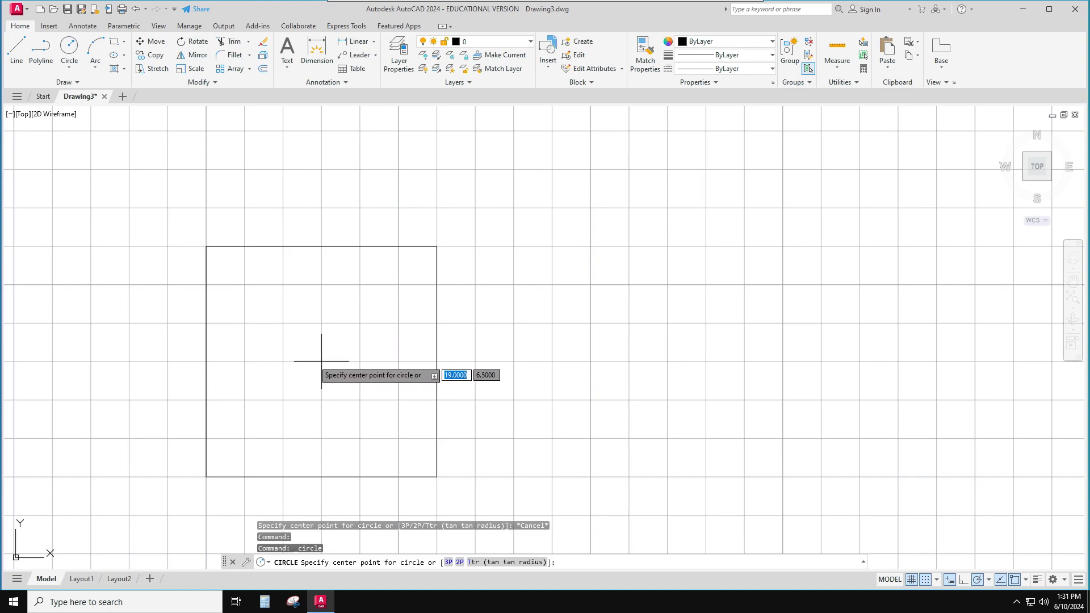
click(320, 365)
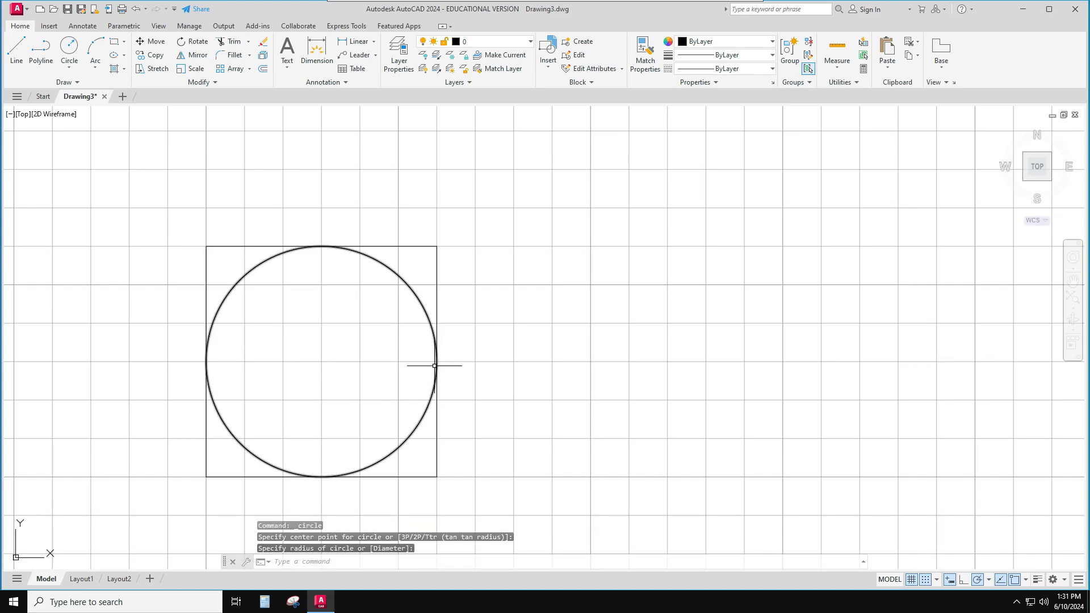
key(Escape)
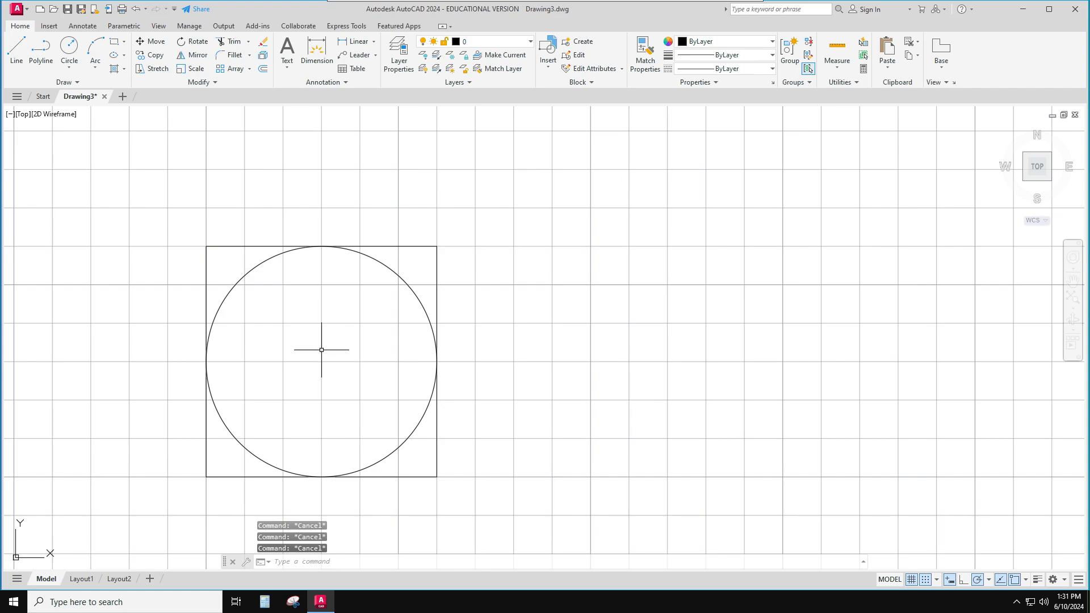
click(69, 60)
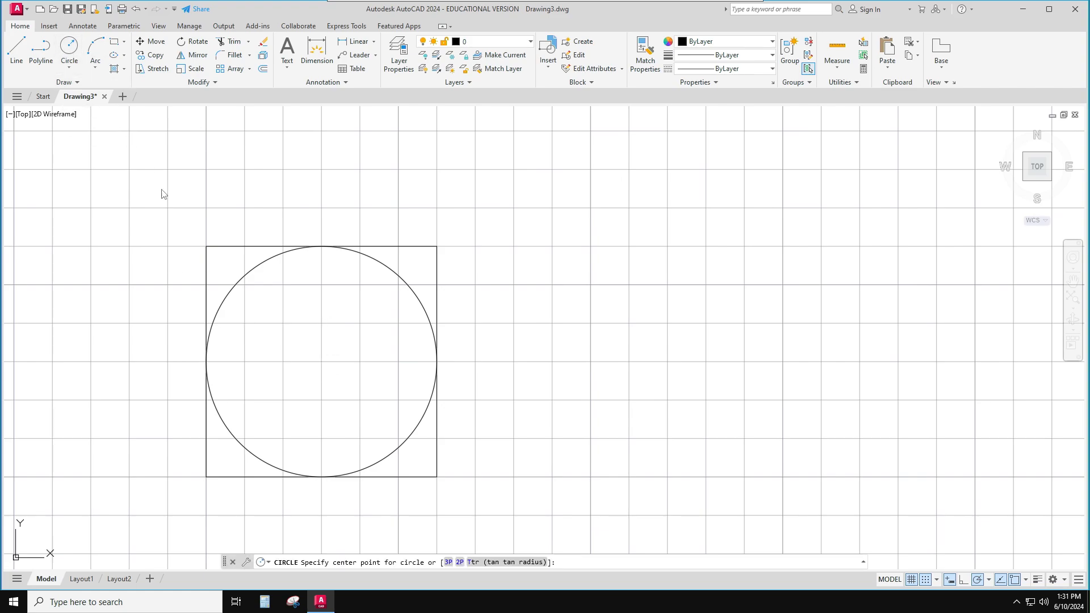
click(399, 361)
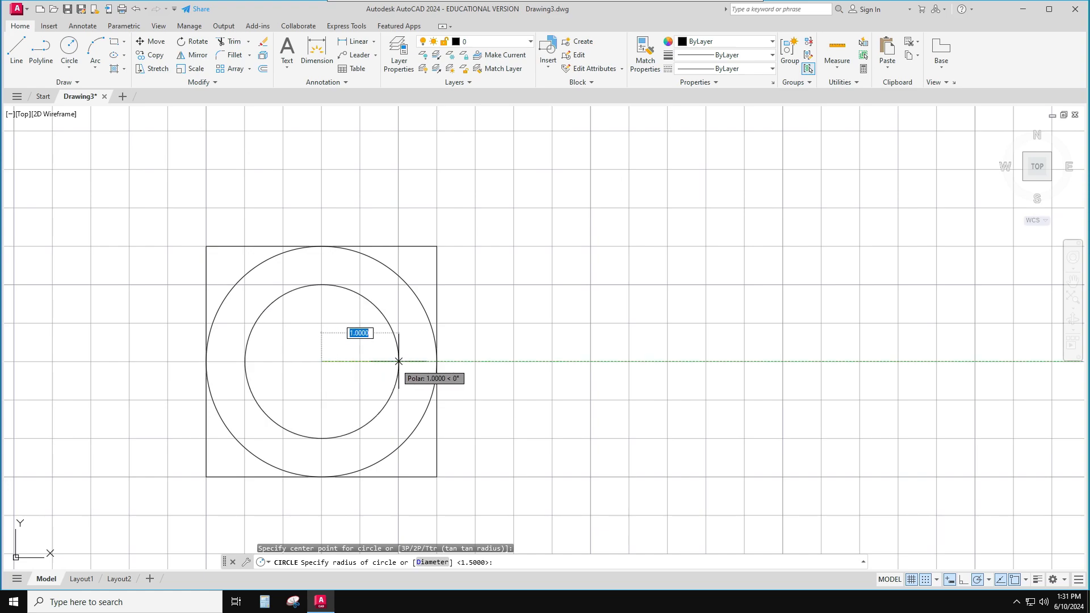
key(Escape)
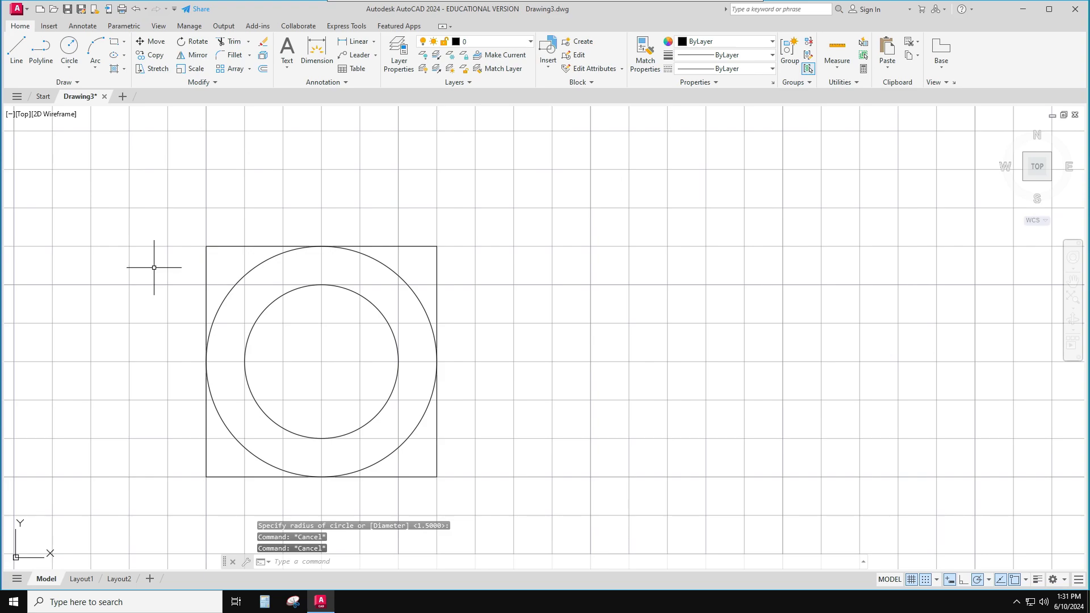
Trim the square's right corners and the outer circle's left arc into a D outline around the hole
click(234, 41)
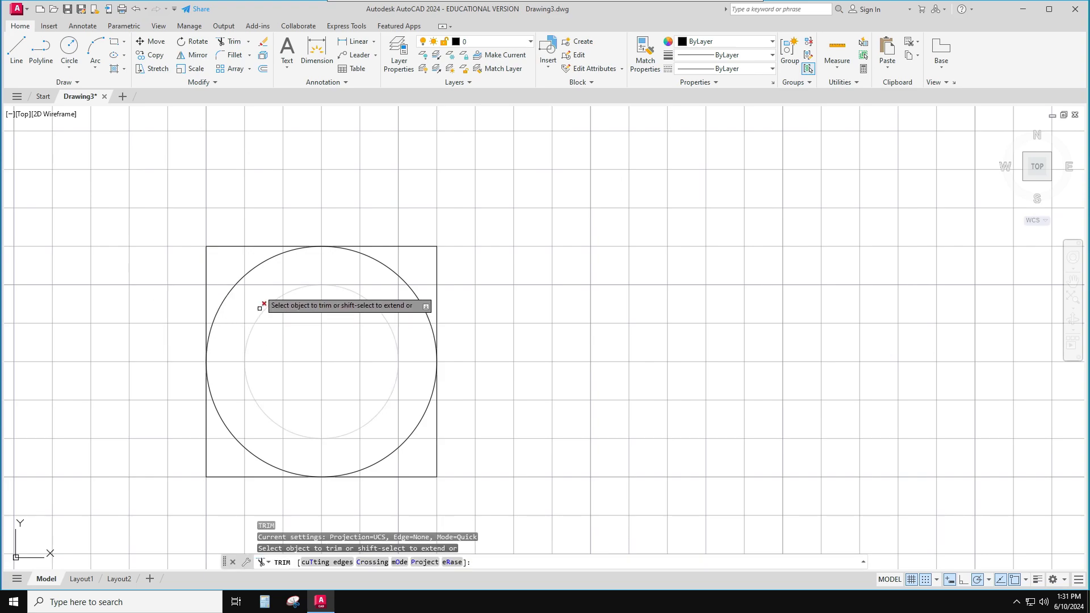
click(320, 270)
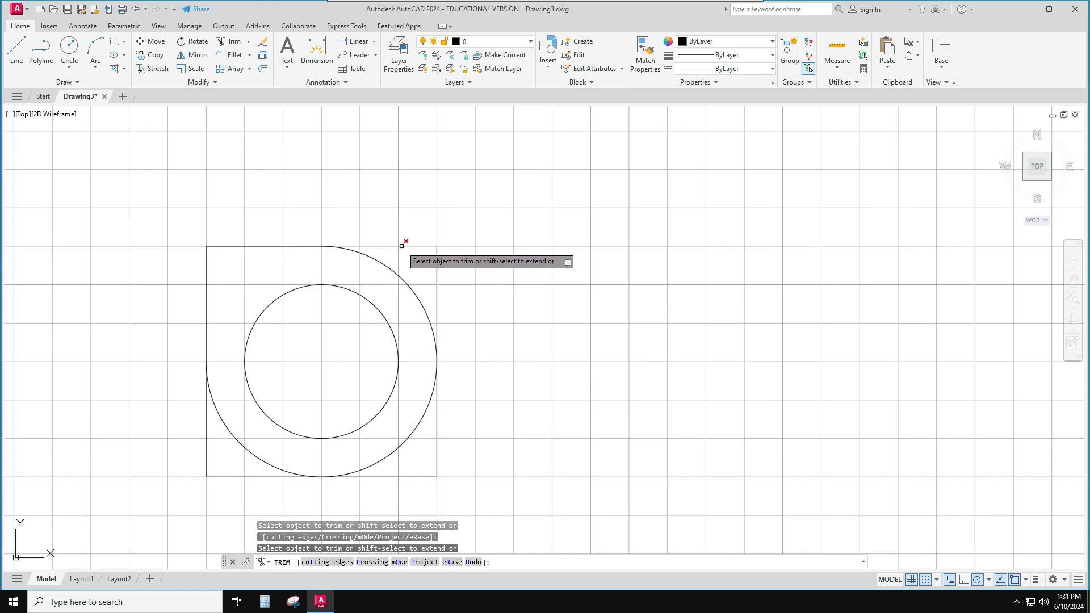
click(404, 245)
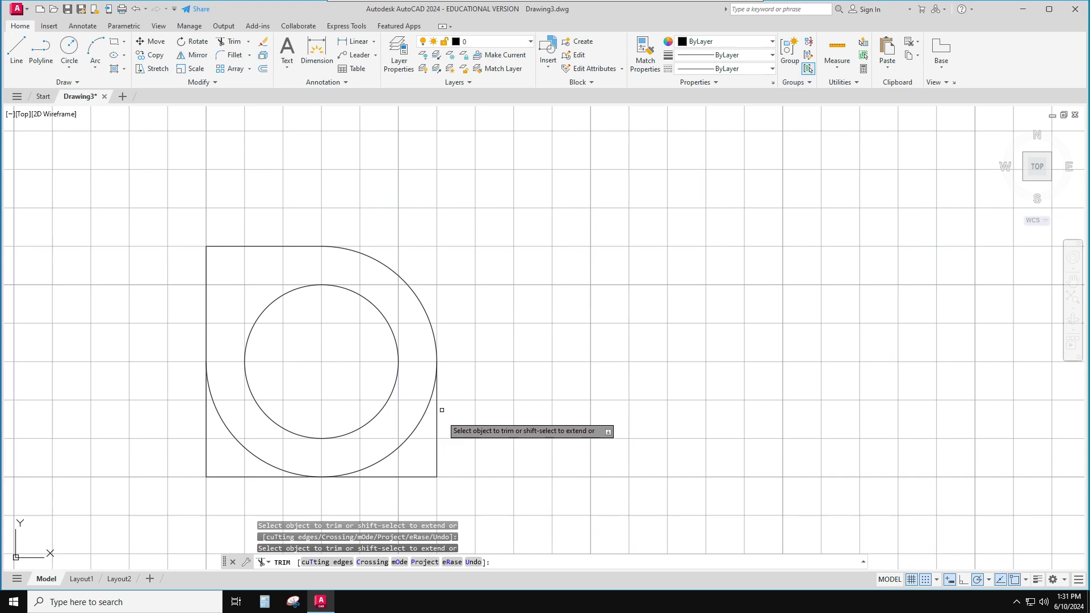
mouse_move(416, 451)
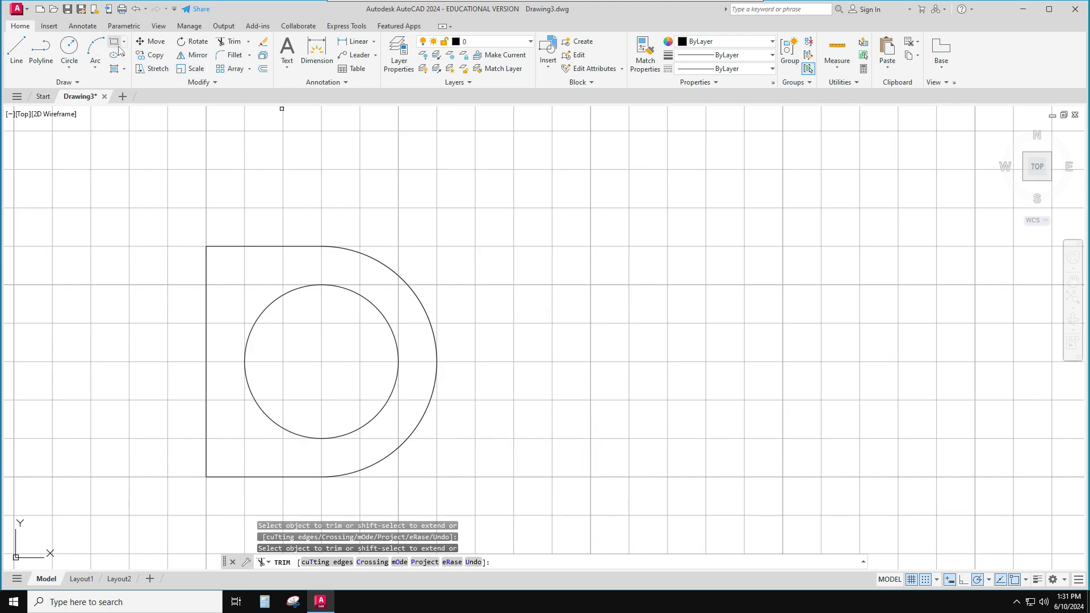
Draw a wide top-view rectangle above the D and a tall side-view rectangle to its right
click(114, 40)
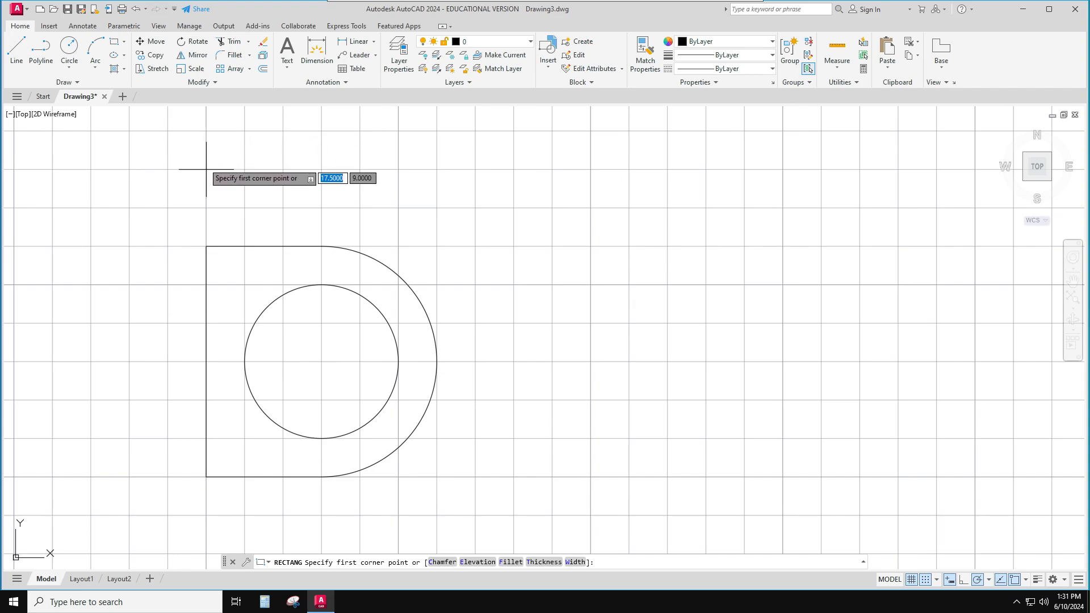
click(206, 138)
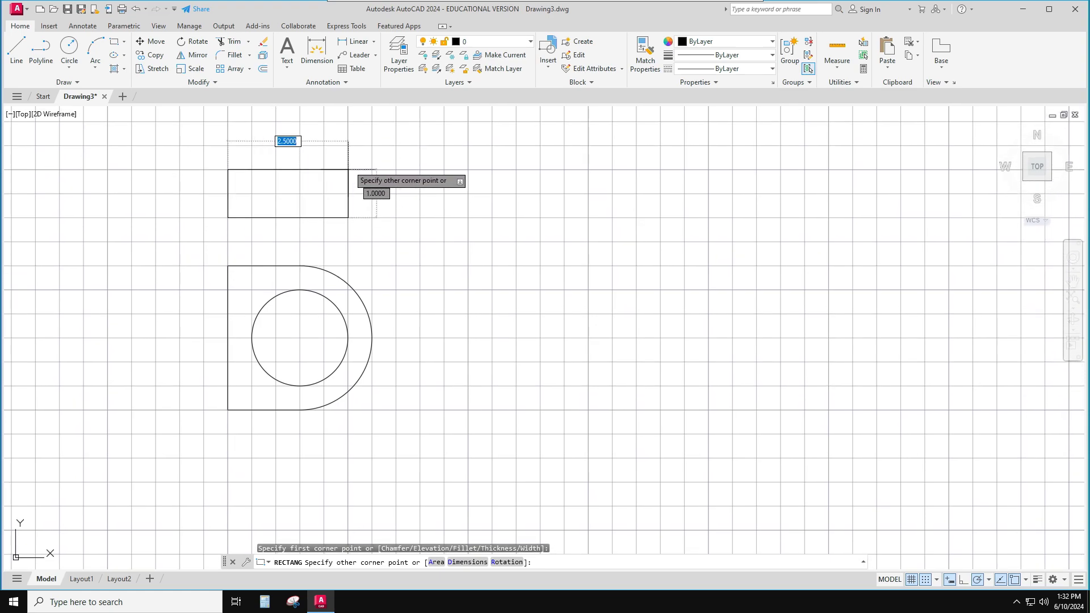
click(364, 166)
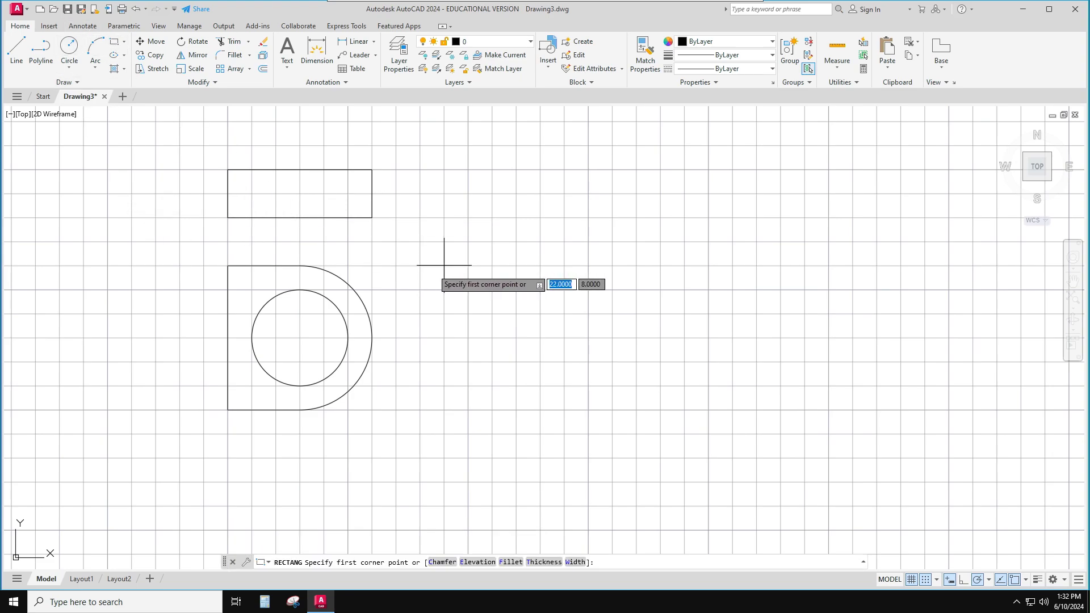
click(445, 265)
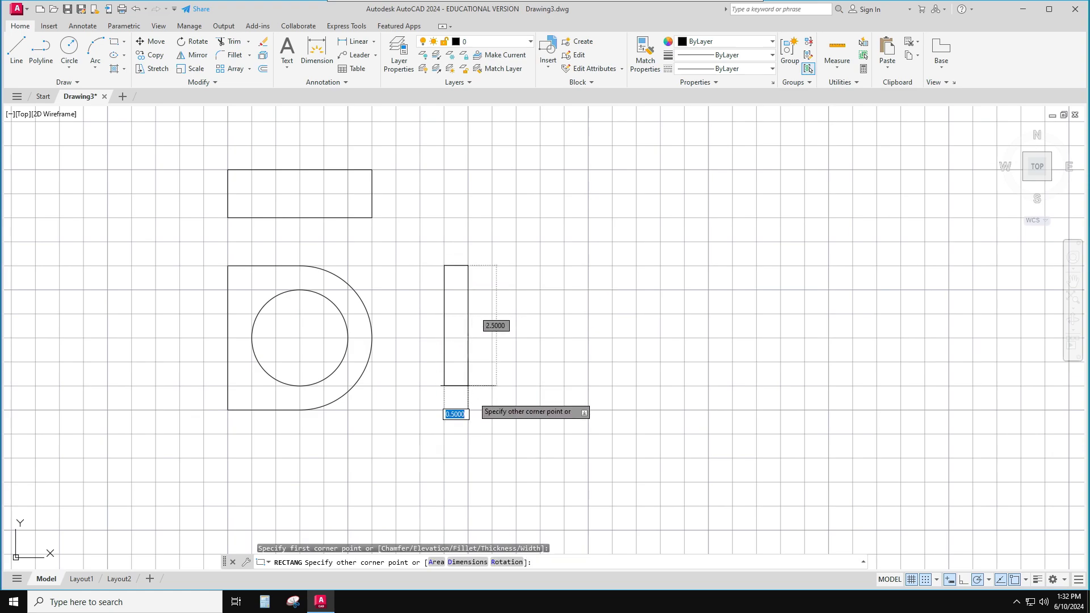
click(481, 406)
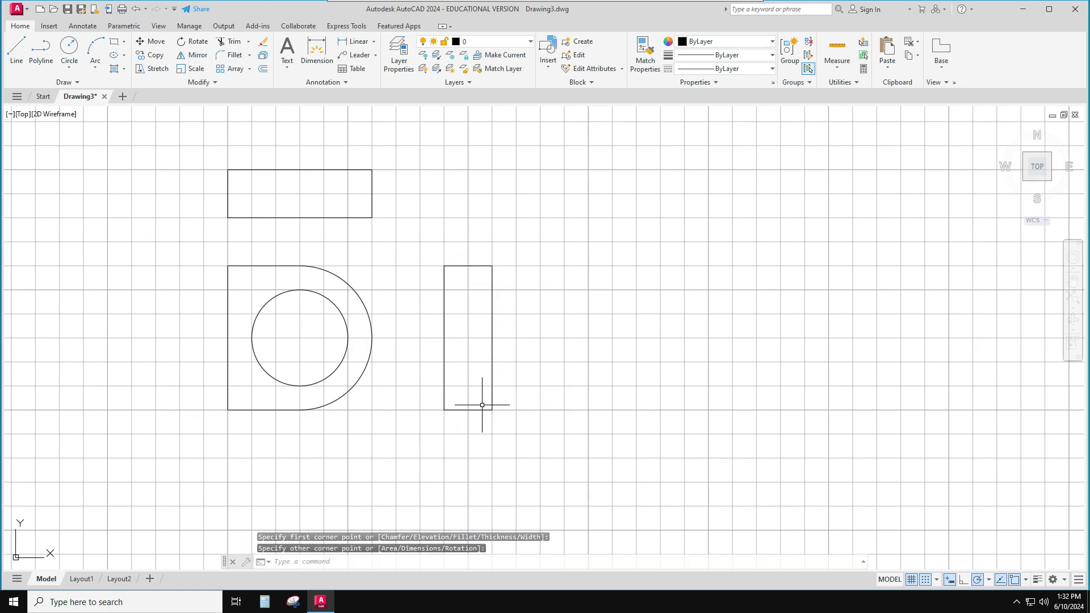
mouse_move(458, 445)
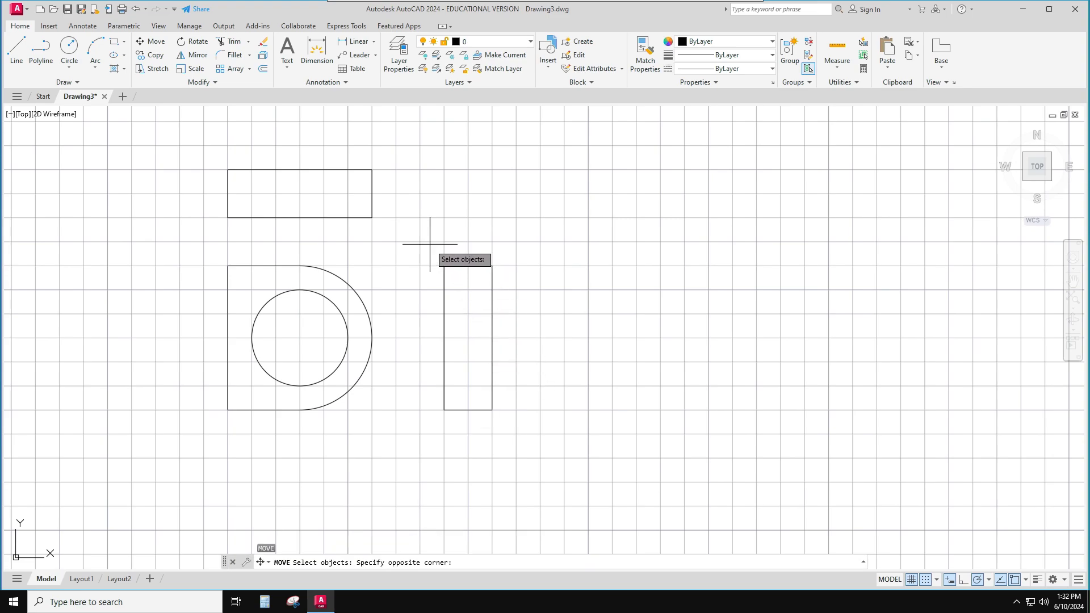
Reposition the view rectangles so they align with the D-shaped front view
click(444, 409)
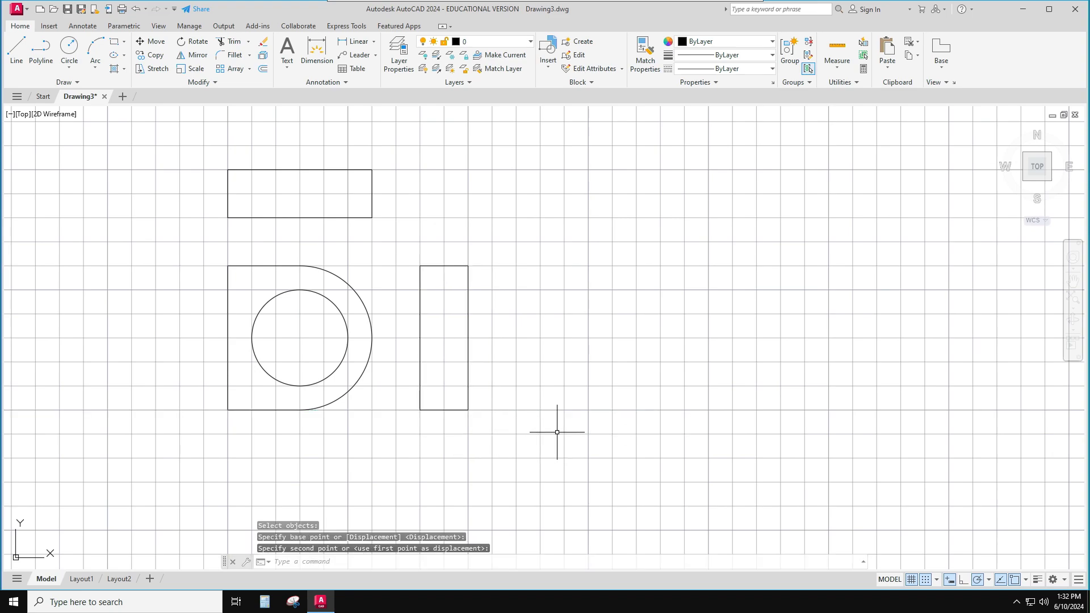
key(Escape)
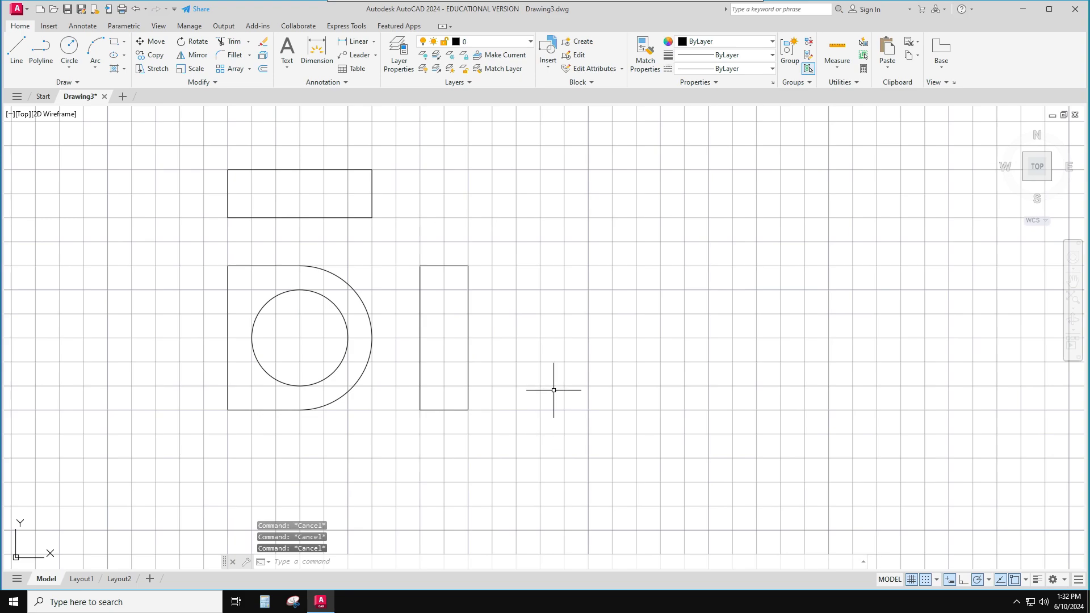
mouse_move(494, 43)
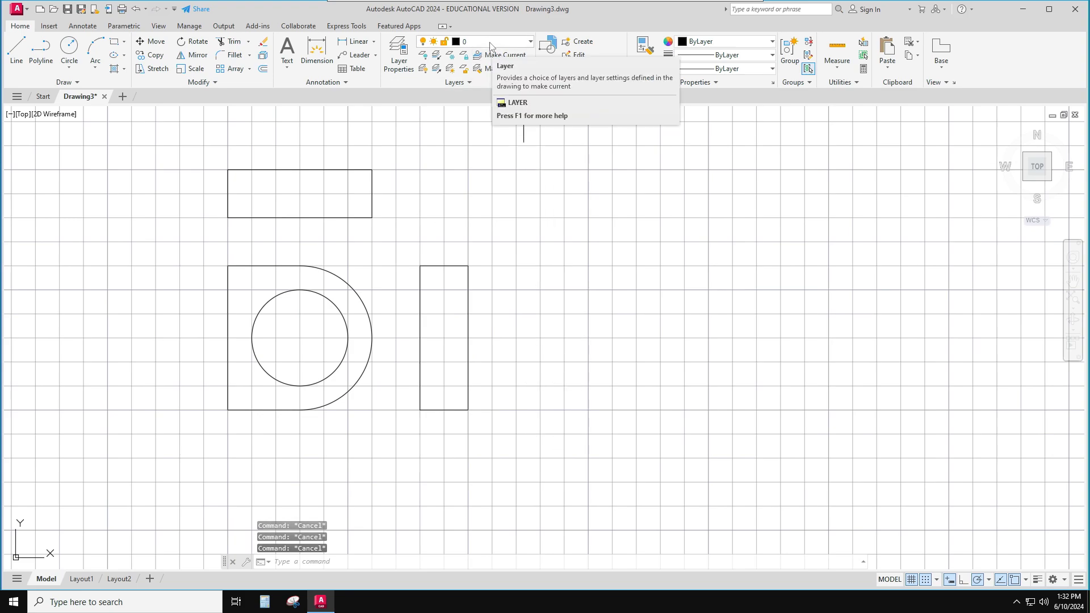
Create a new layer, Layer1, in Layer Properties beside layer 0
click(397, 55)
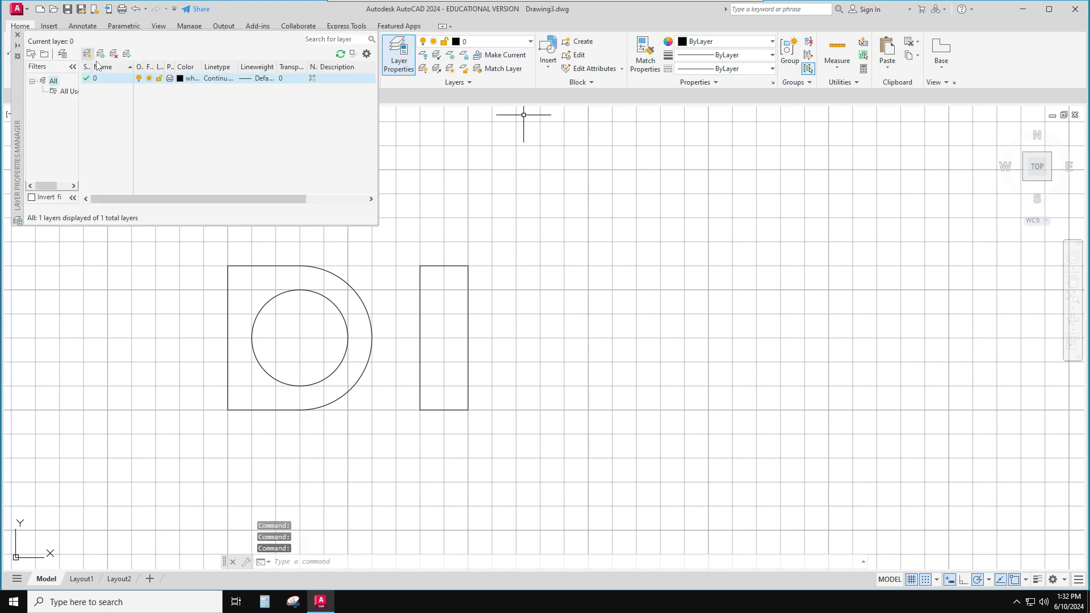
click(88, 53)
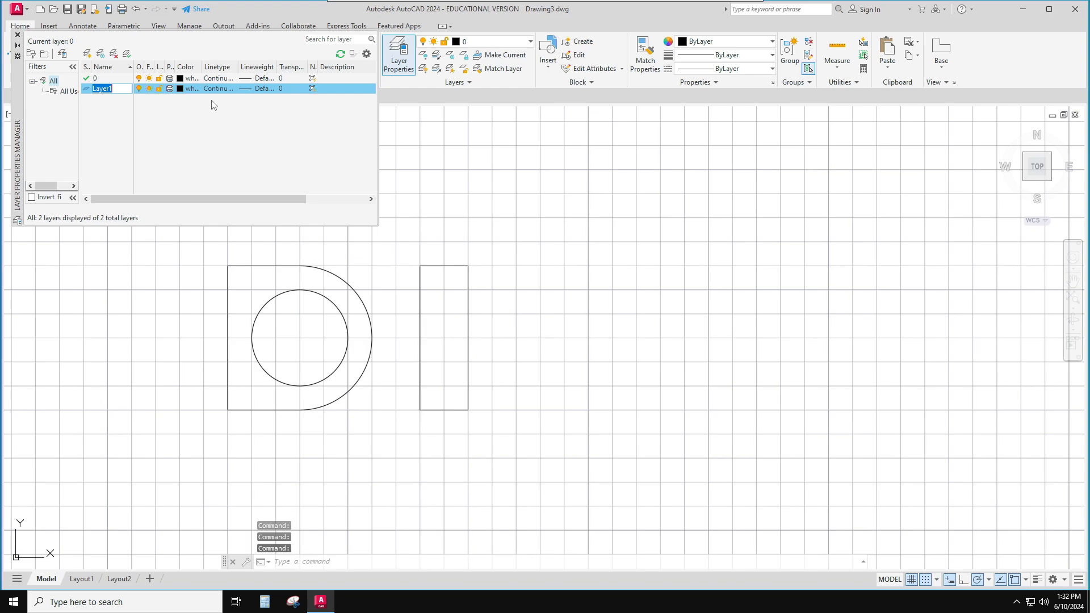
click(259, 89)
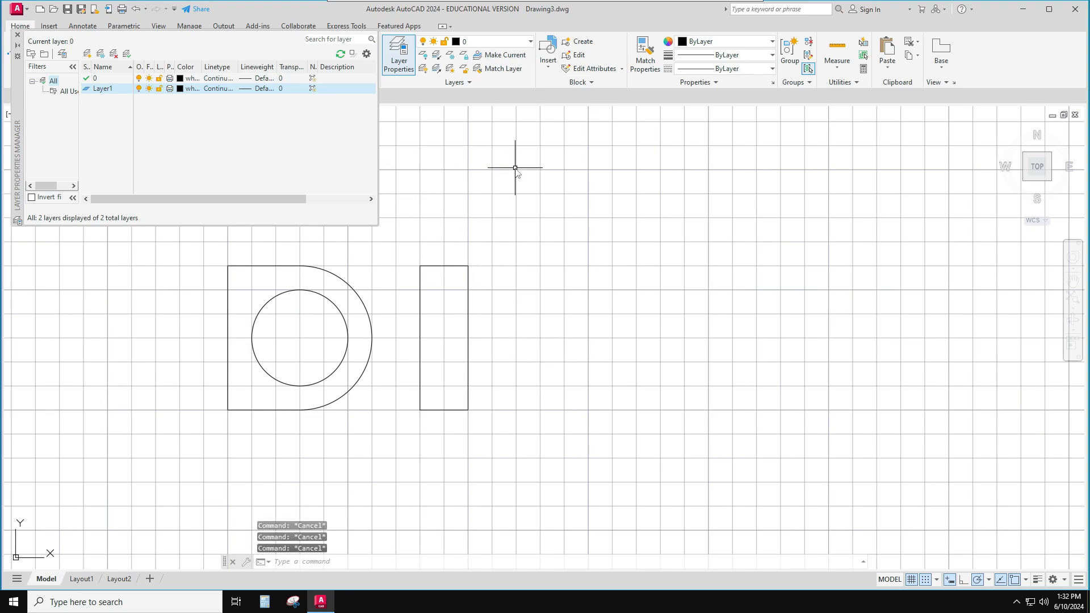
Load the HIDDEN2 dashed linetype from acad.lin via the Linetype Manager
text(LINETYPE)
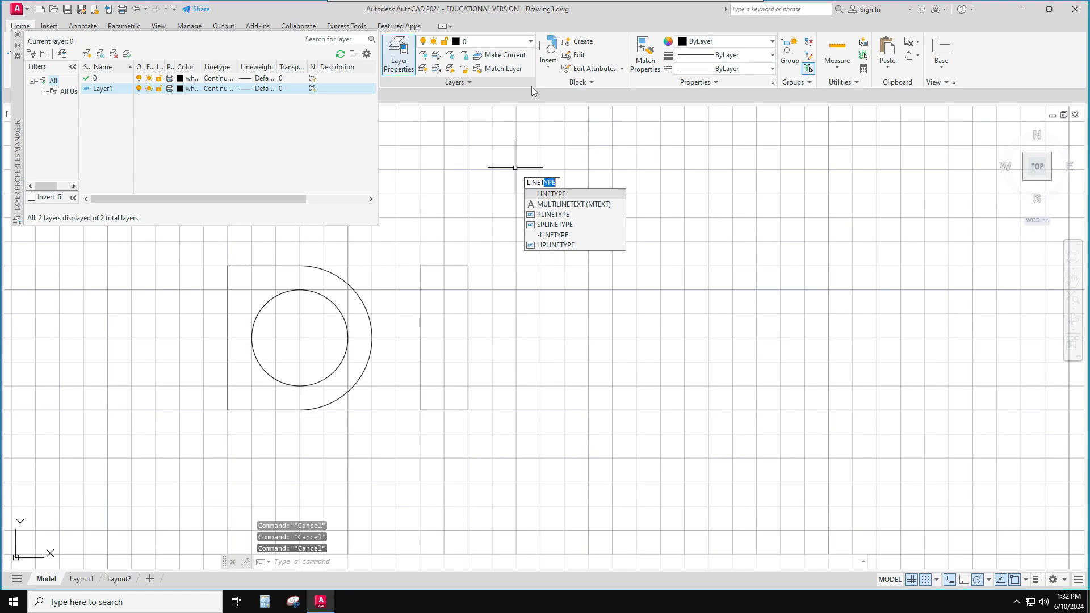
click(550, 194)
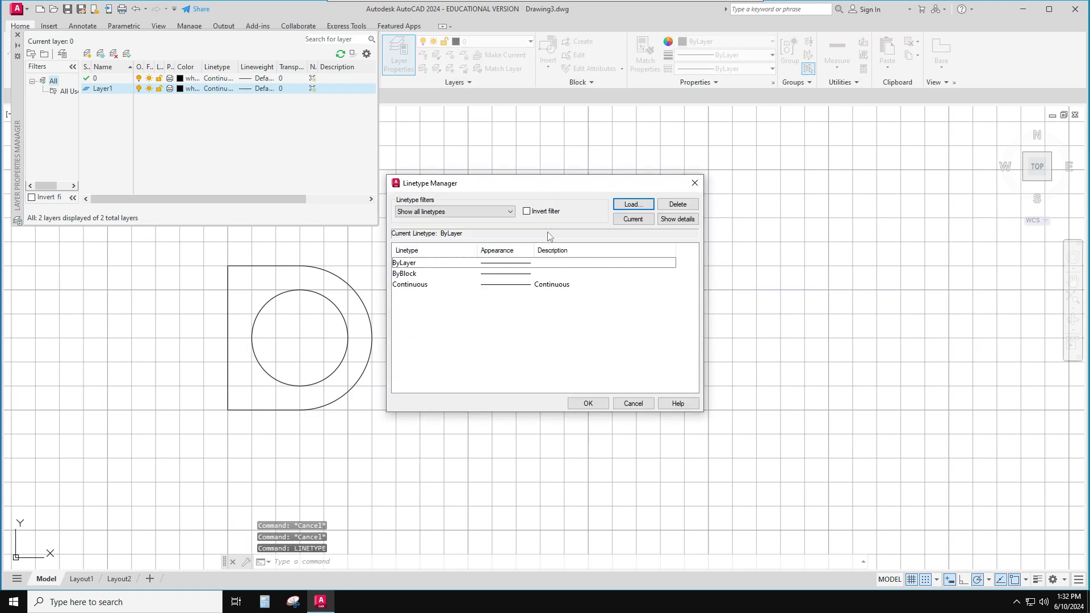
click(632, 203)
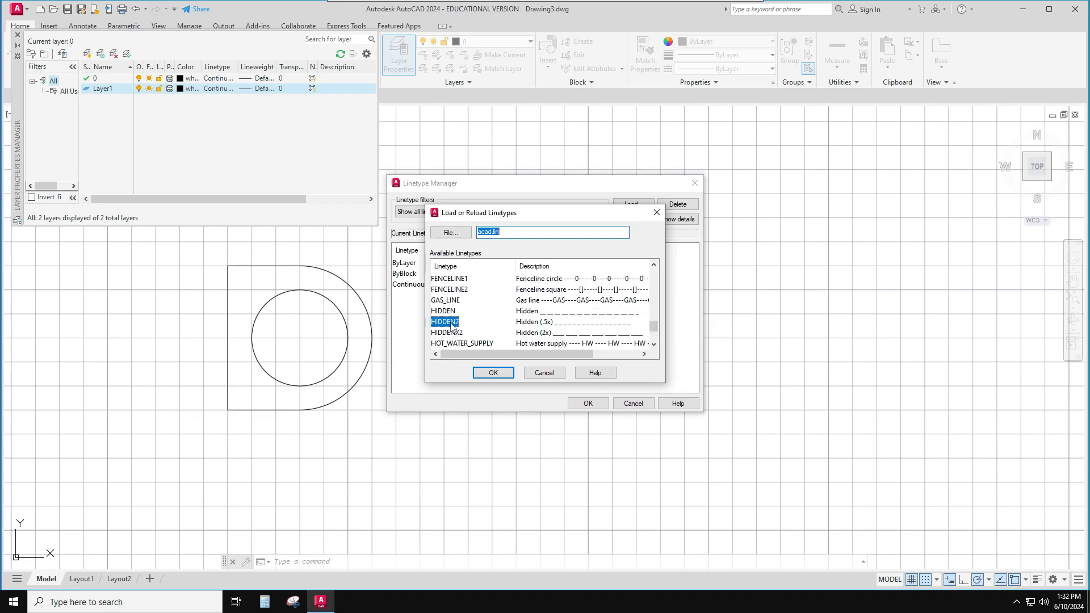
click(491, 373)
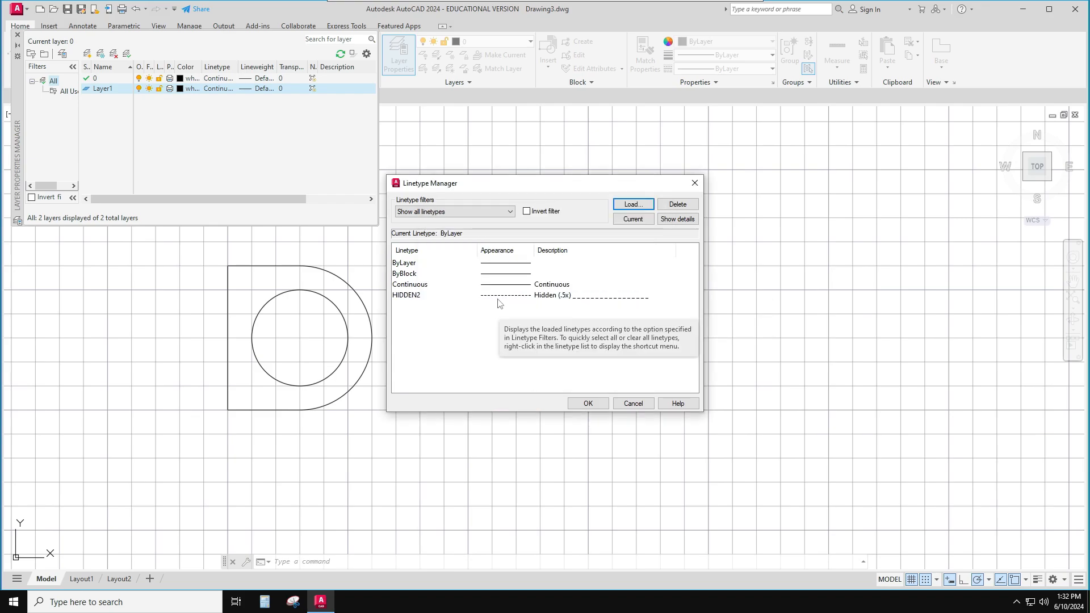
click(588, 403)
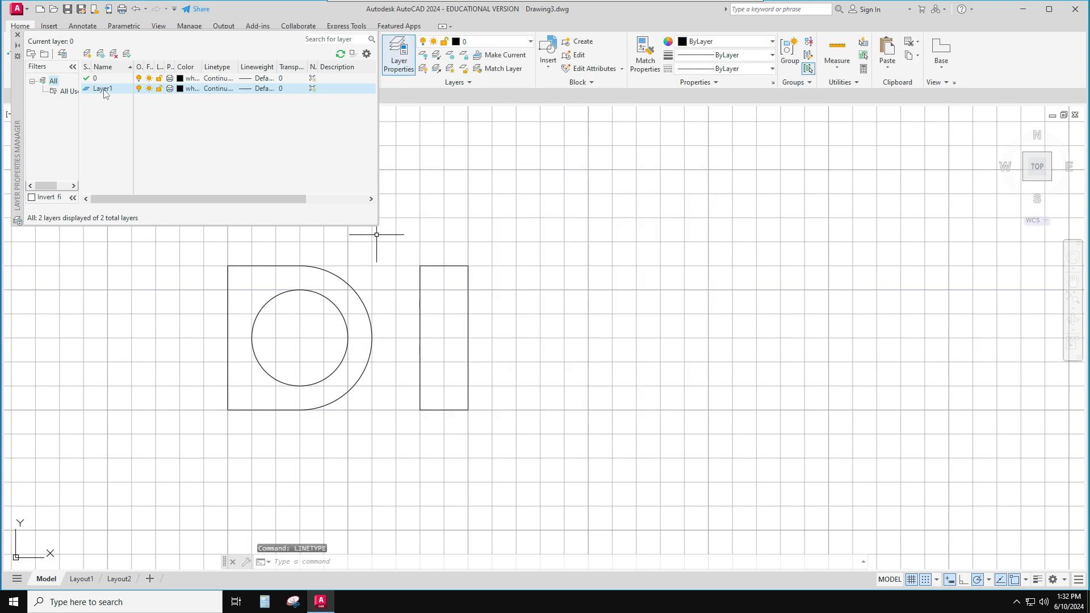
Make Layer1 current, rename it 'hidden', colour it red and assign the HIDDEN2 linetype
double_click(103, 89)
text(h)
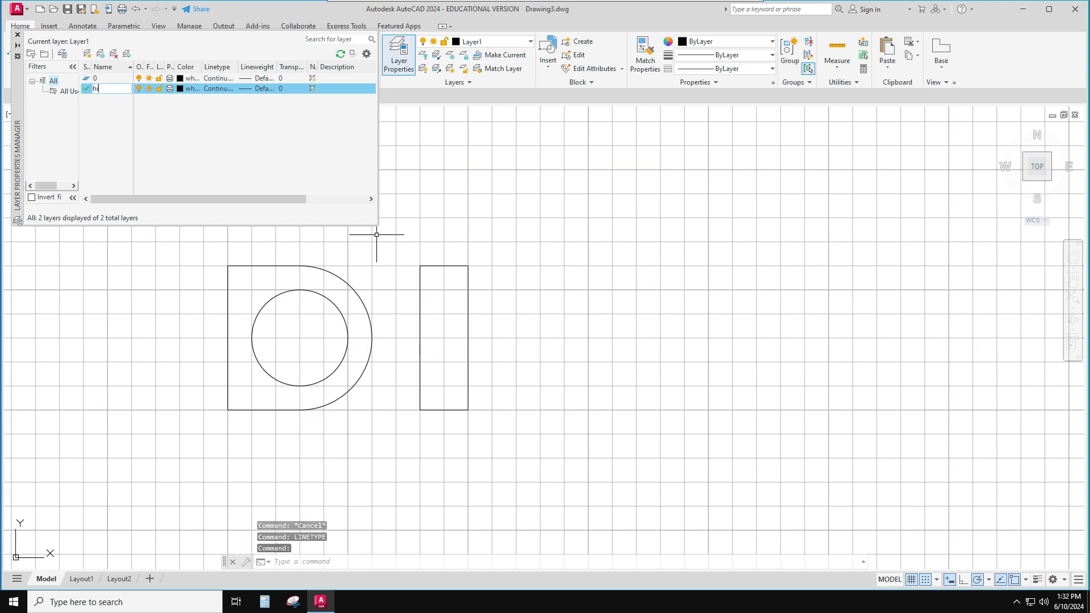
text(idden)
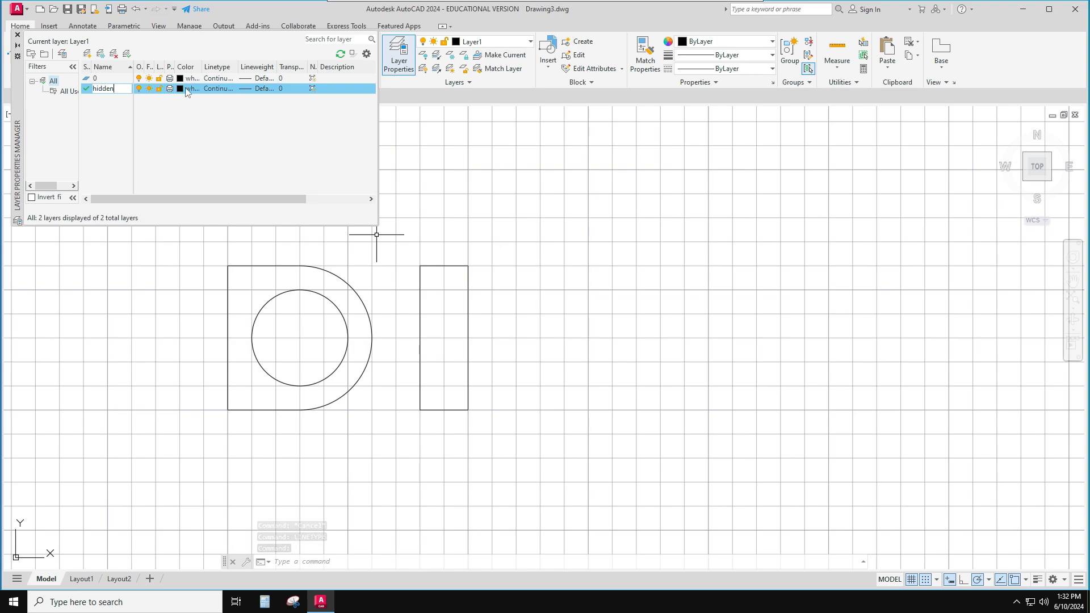
click(180, 89)
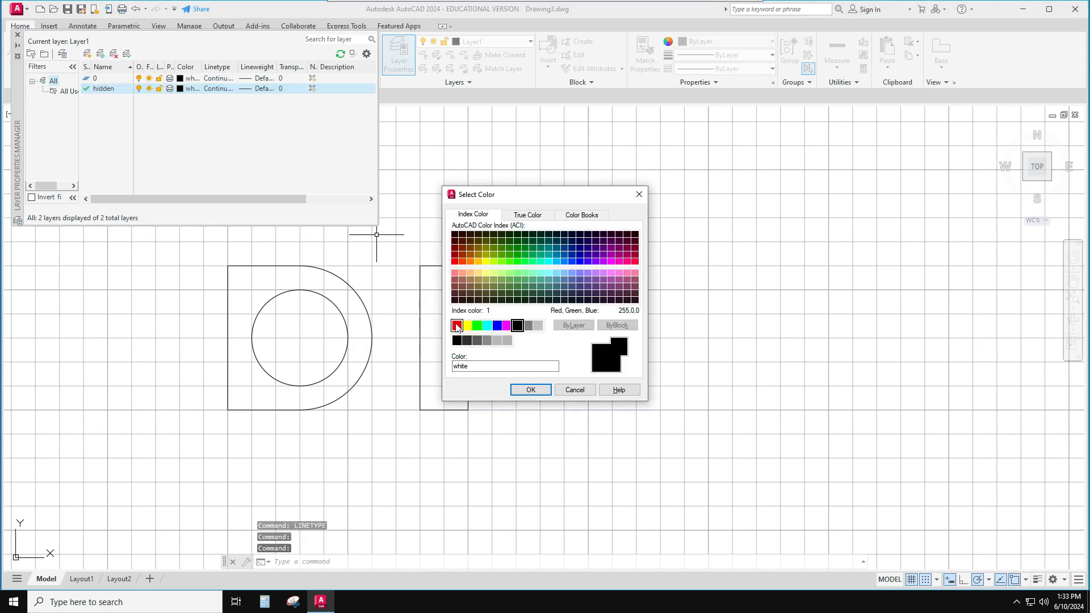
click(530, 390)
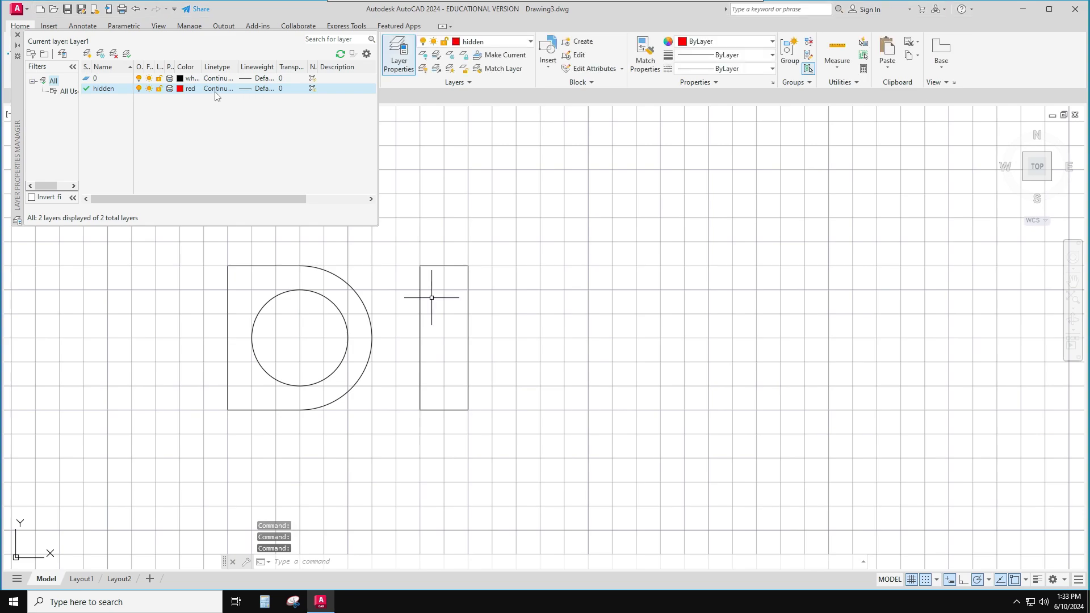
click(218, 89)
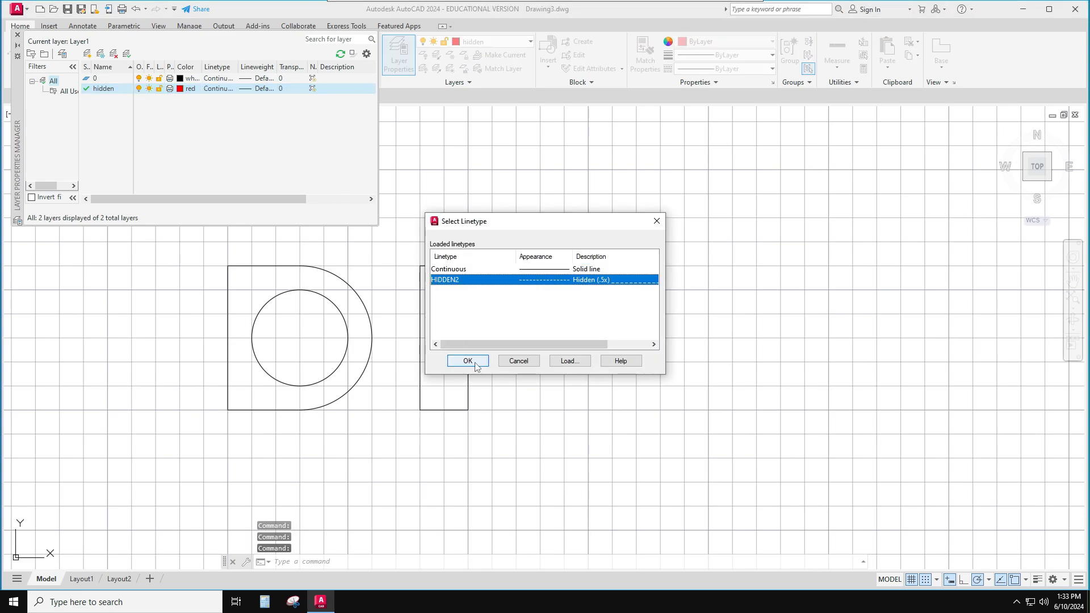
click(467, 360)
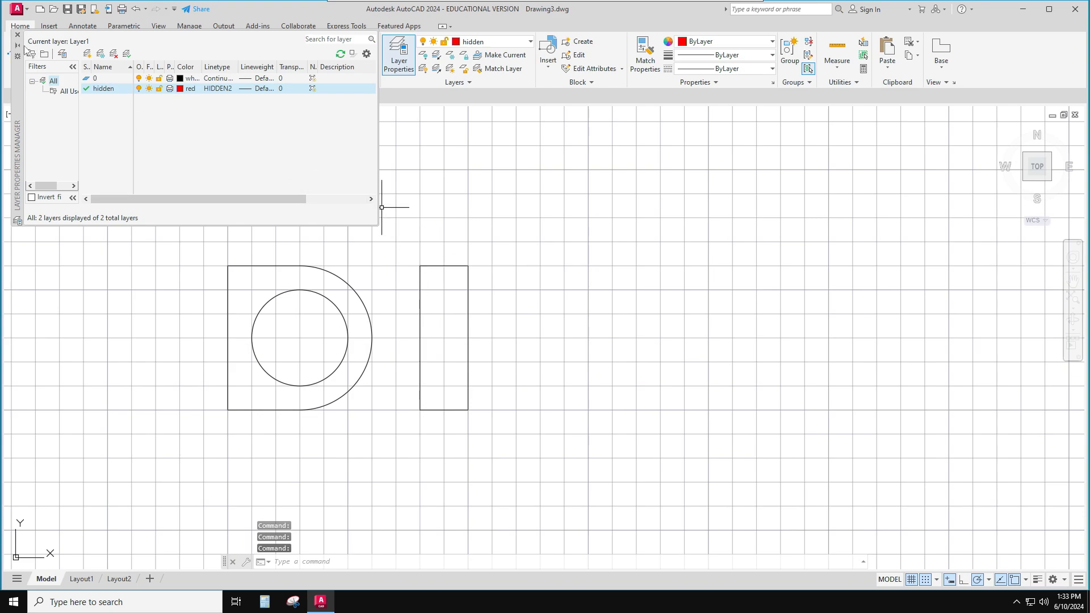
mouse_move(20, 43)
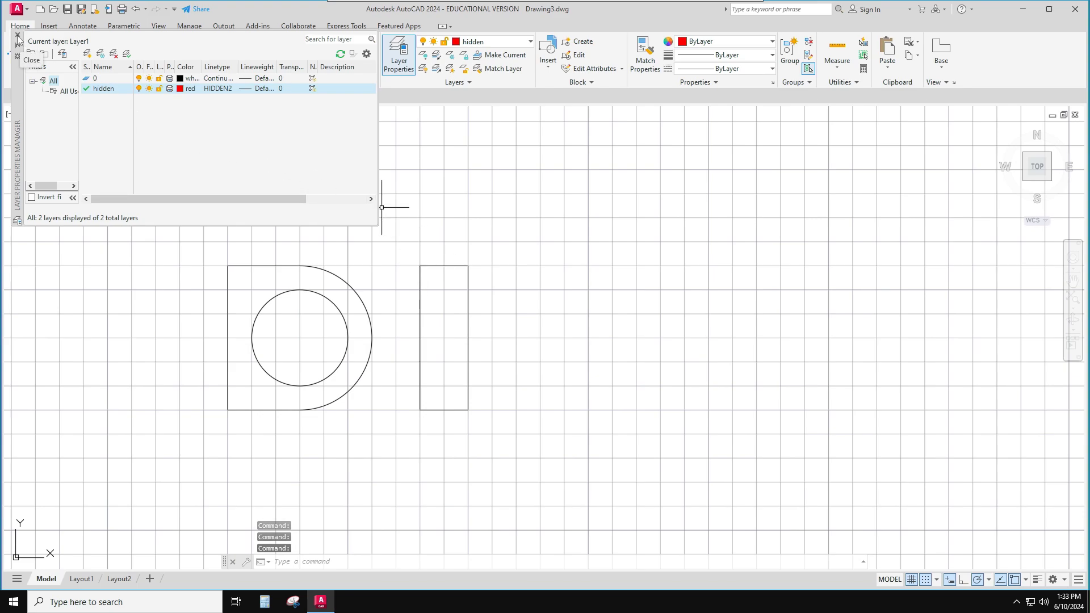
click(32, 55)
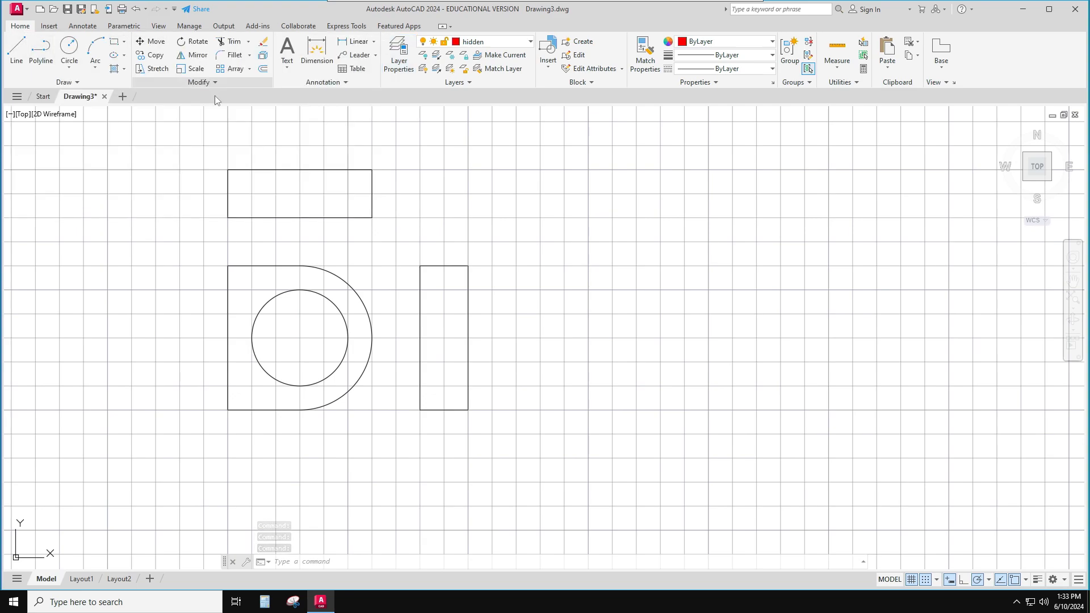
Draw two vertical hidden lines in the top view and two horizontal ones in the side view
click(16, 52)
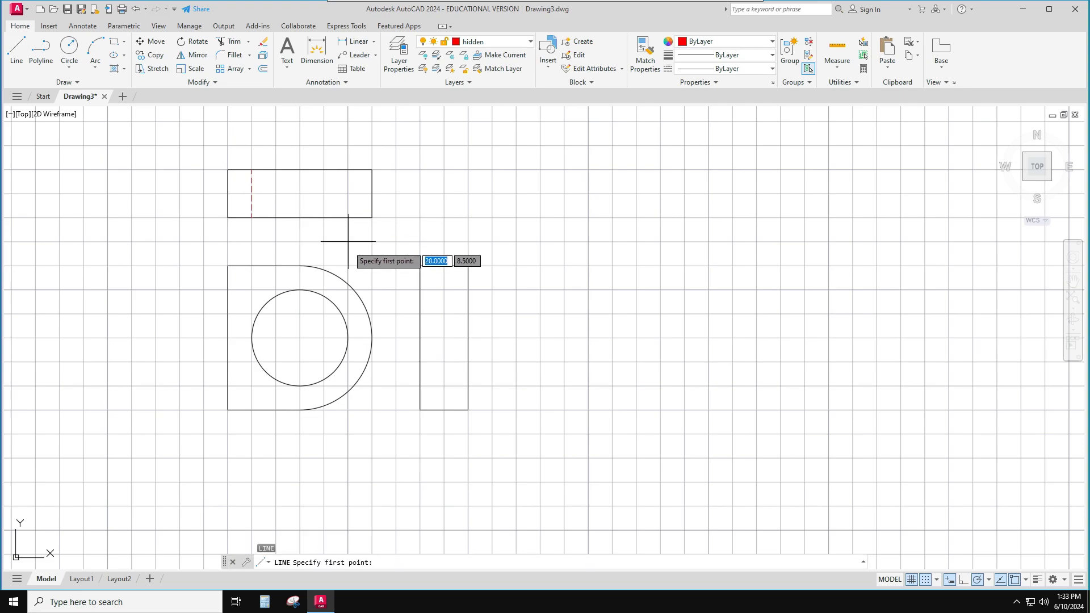
click(347, 216)
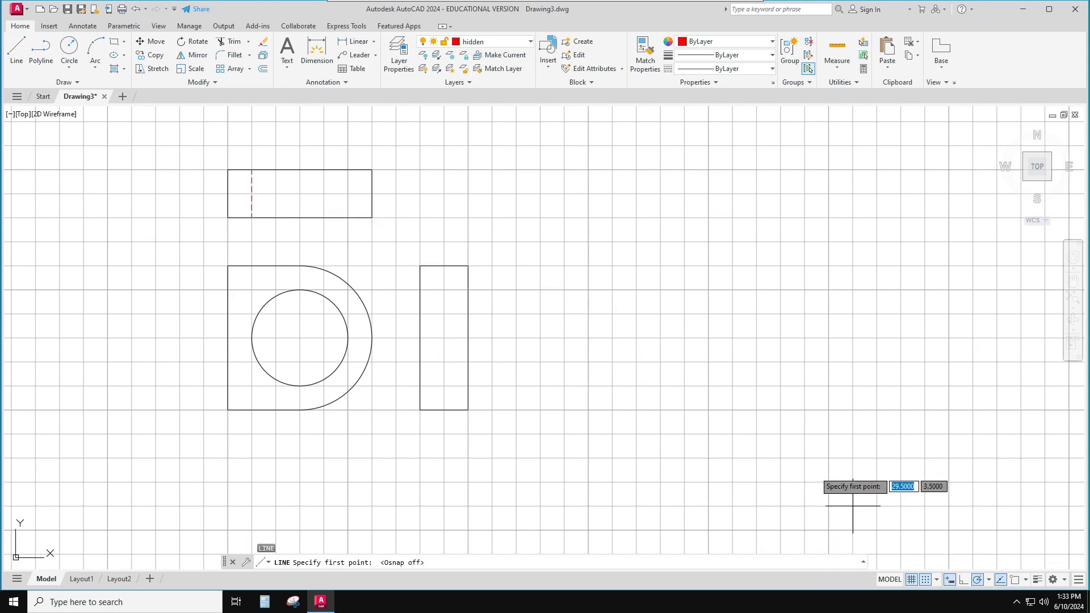
click(347, 170)
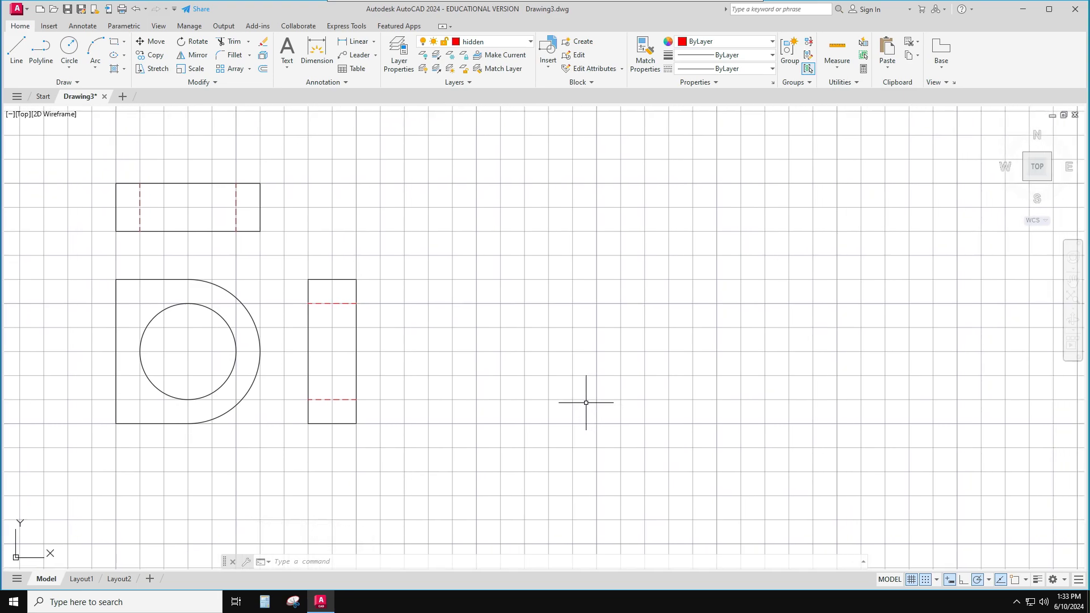
Copy all three views to the right as a second set using CO
text(Co)
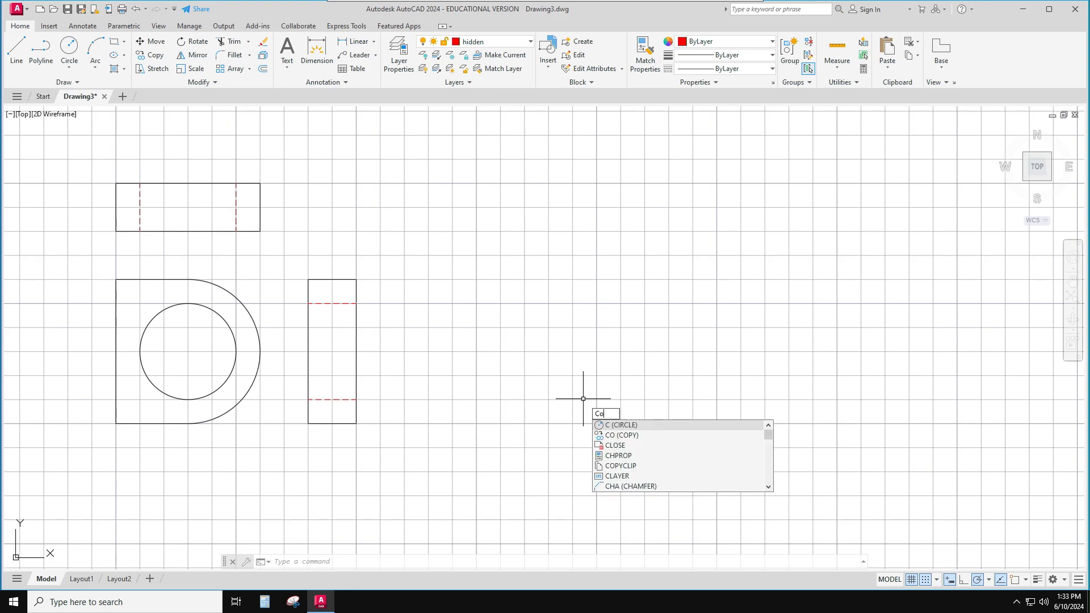
click(620, 435)
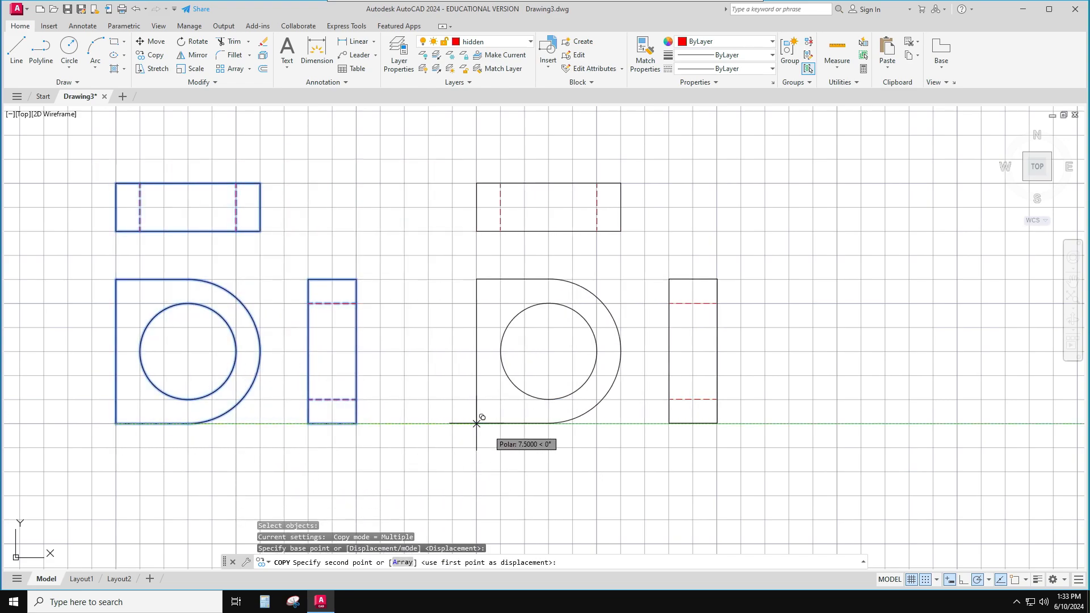
key(Escape)
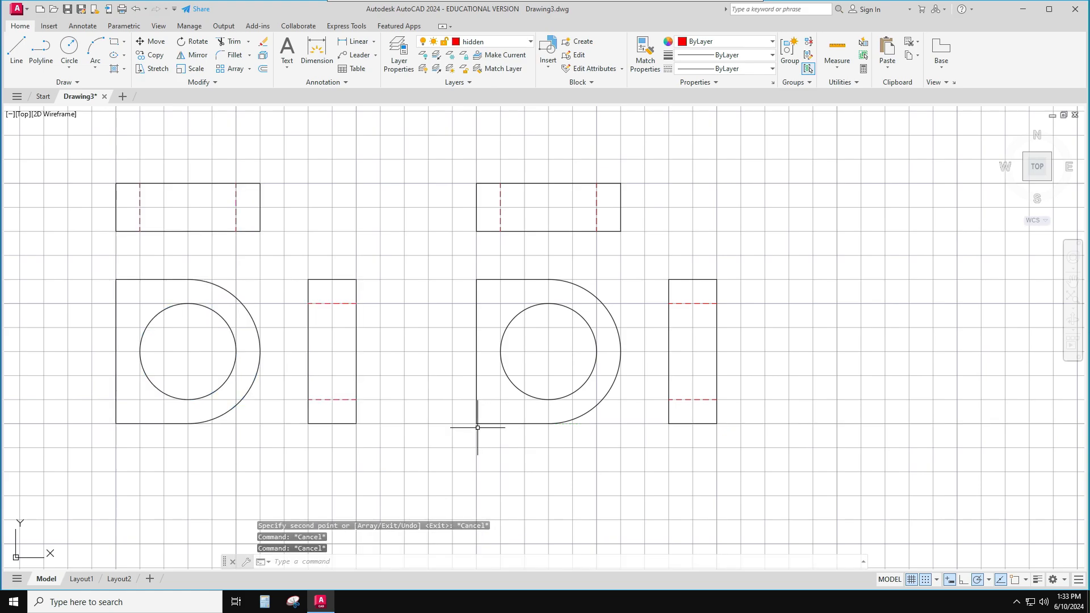
click(528, 41)
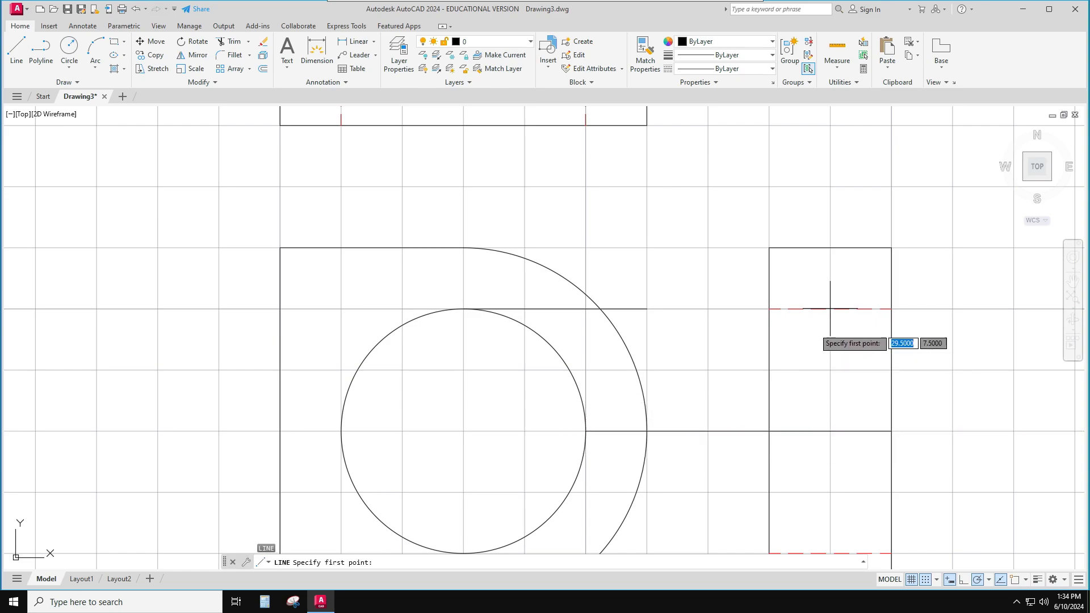
Trim the circle and line into a C opening and move the side view's upper hidden line to layer 0
key(Escape)
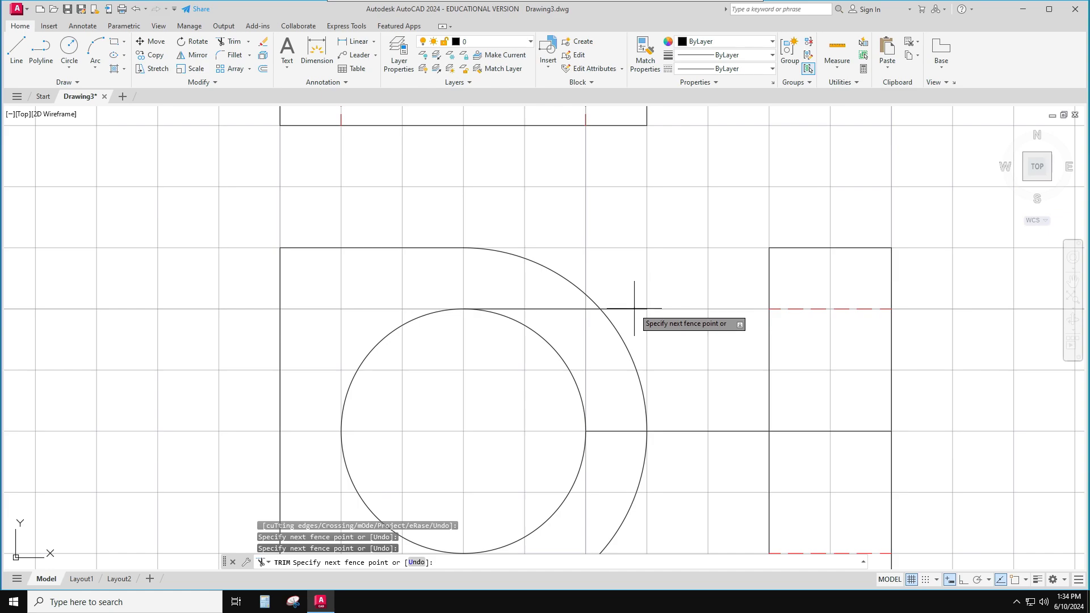
click(524, 363)
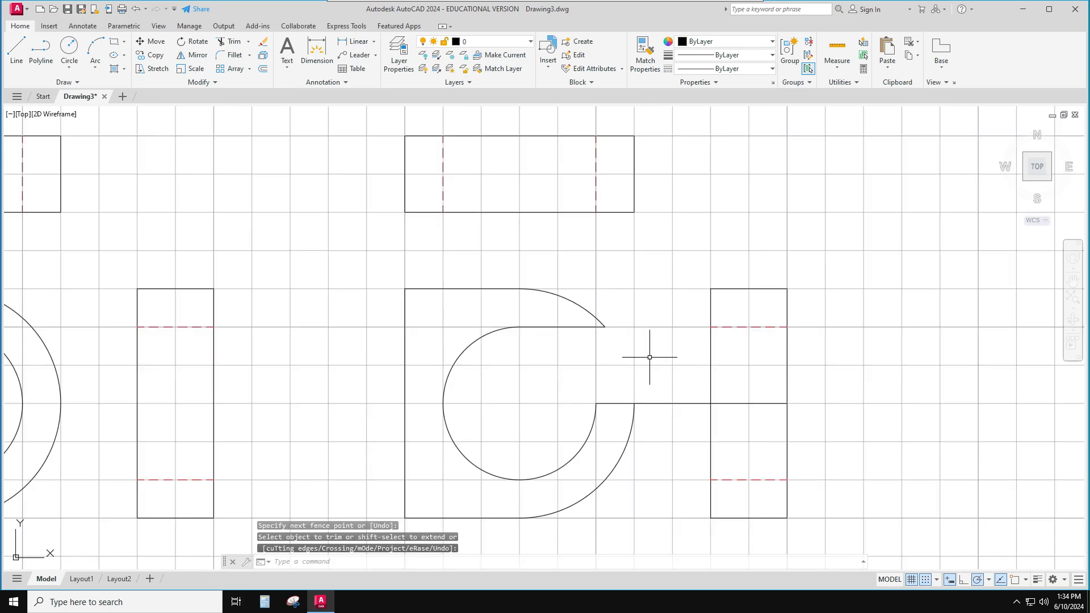
click(691, 403)
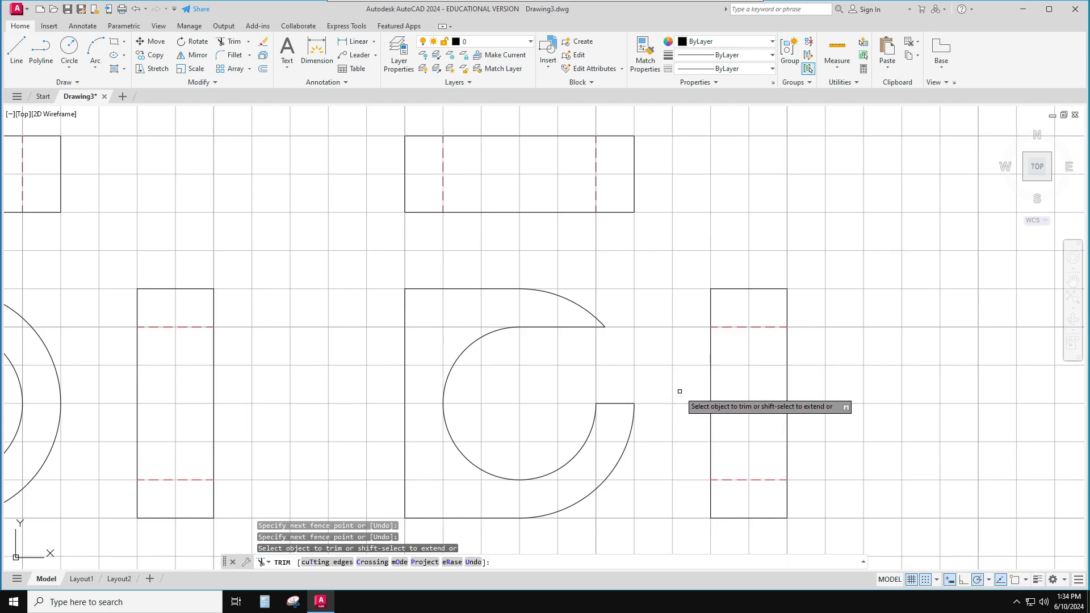
click(747, 327)
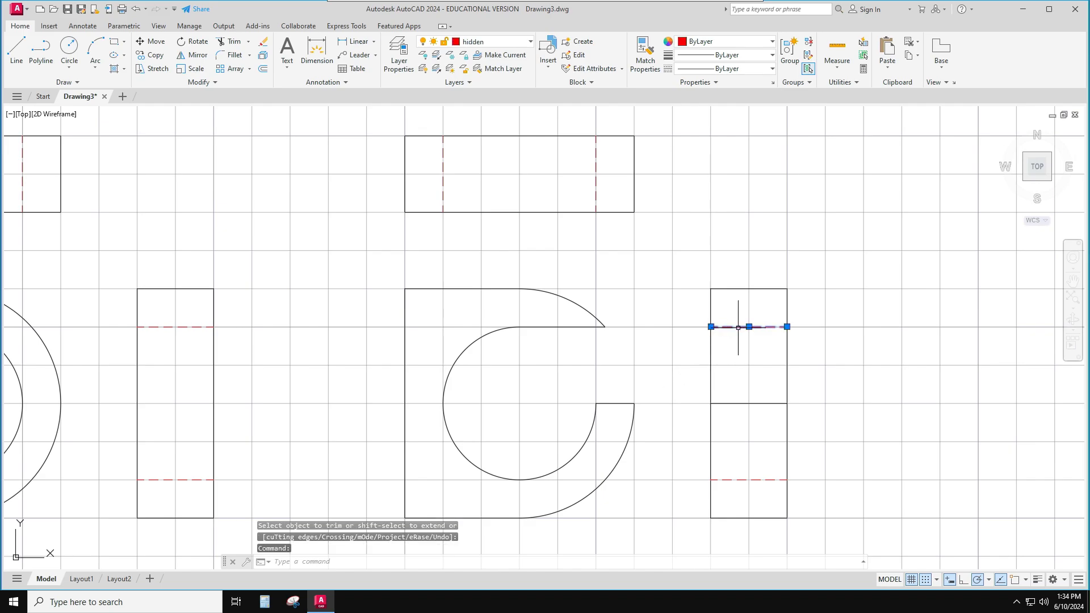
click(529, 41)
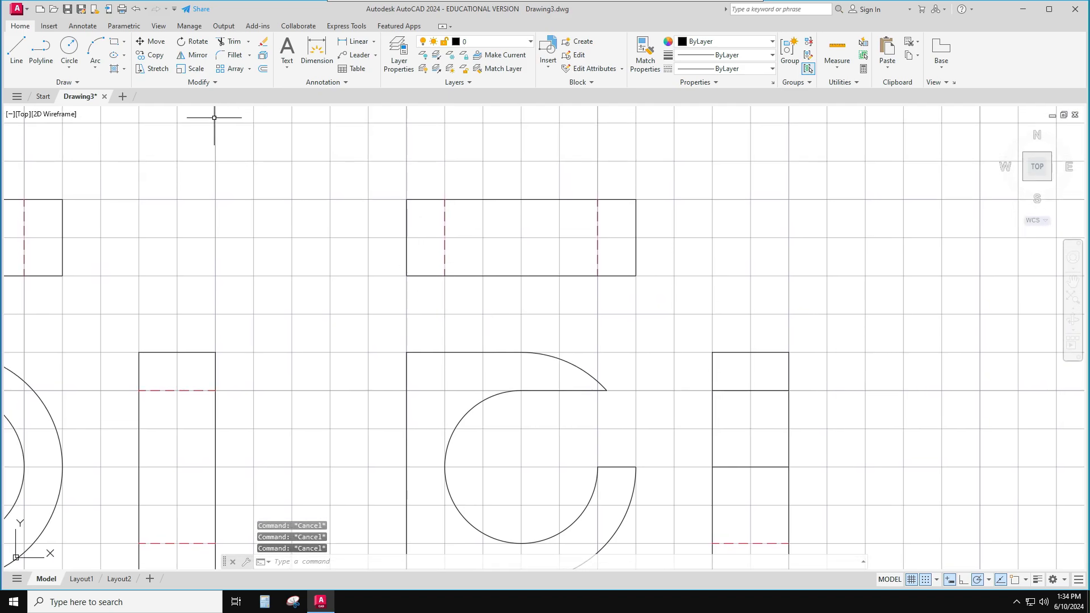
Project a vertical line from the C's arc end into the top view and trim it back
click(14, 52)
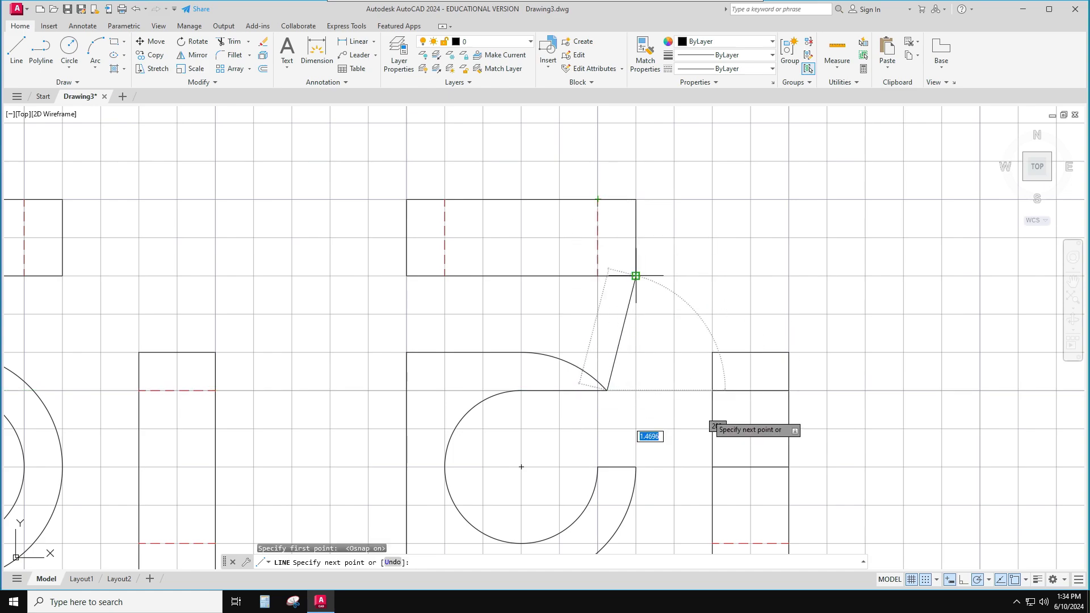
mouse_move(927, 584)
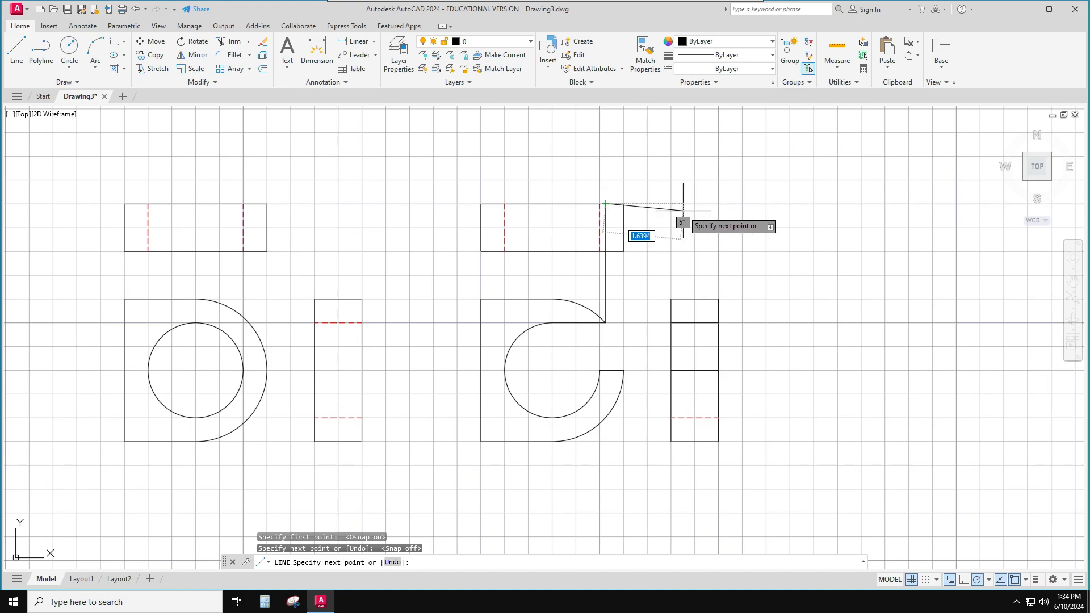
key(Escape)
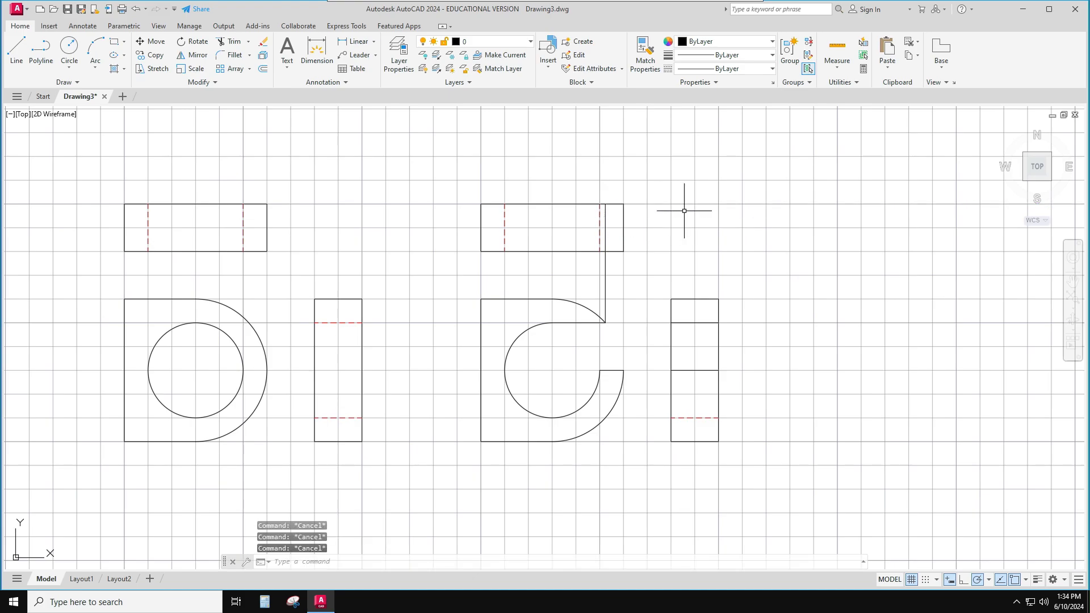
click(231, 41)
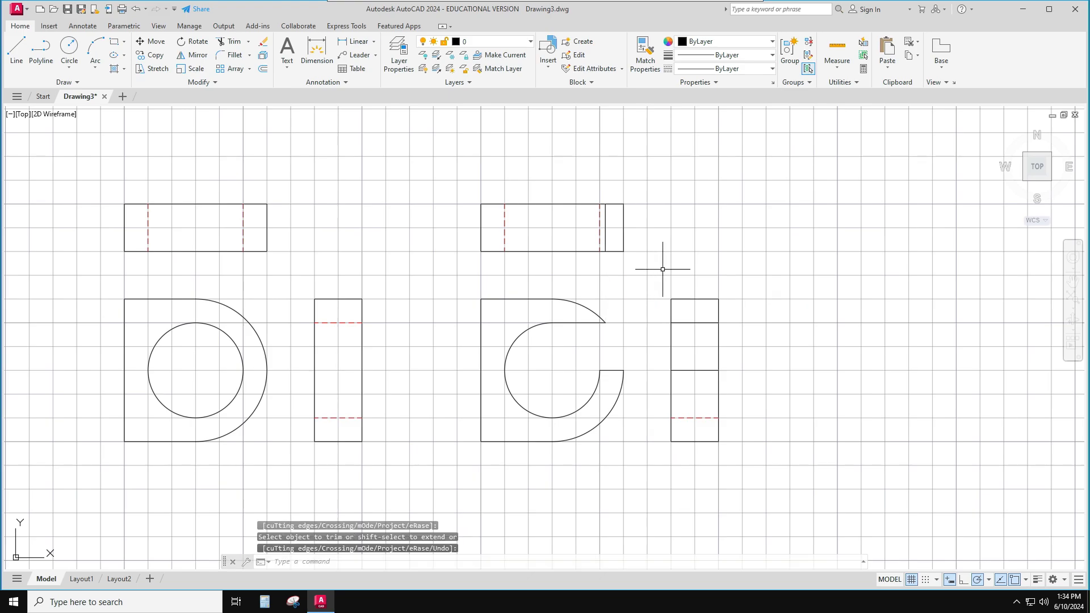
mouse_move(723, 254)
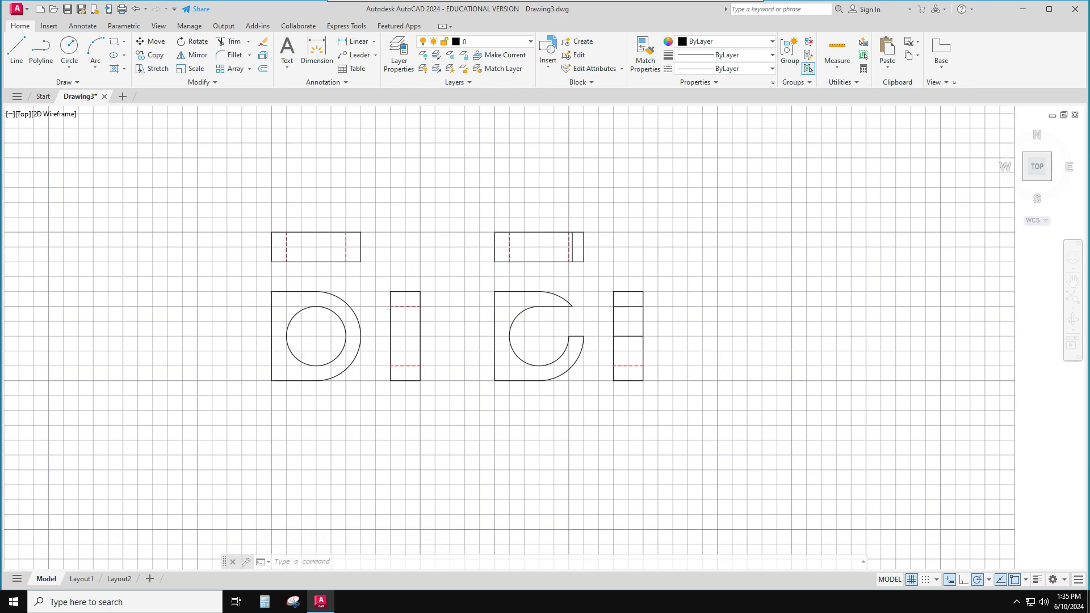
mouse_move(655, 258)
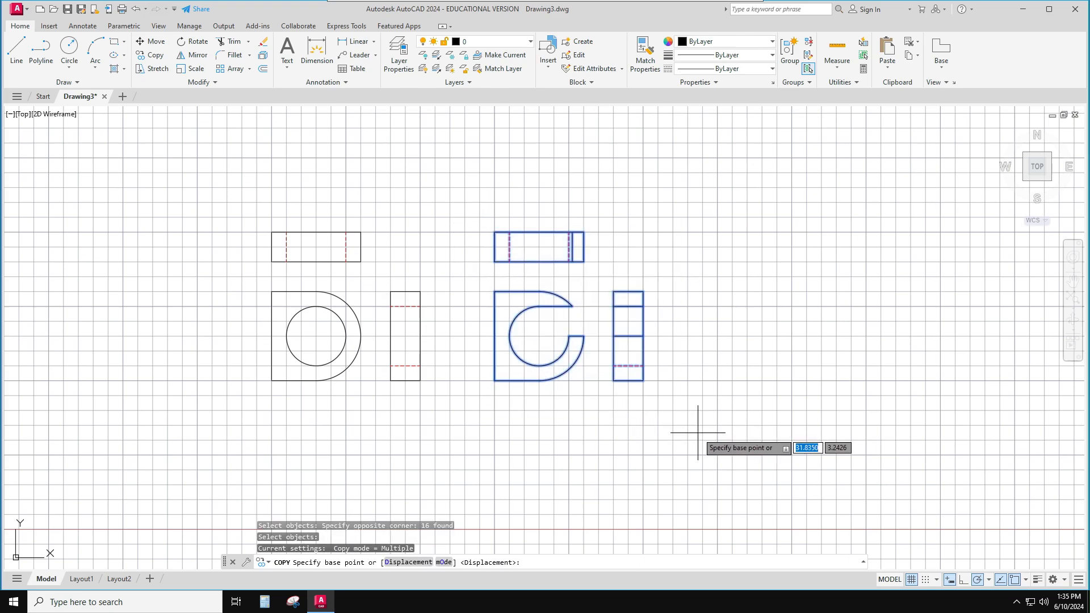
Start copying the C view set, then cancel and turn snapping on
click(698, 428)
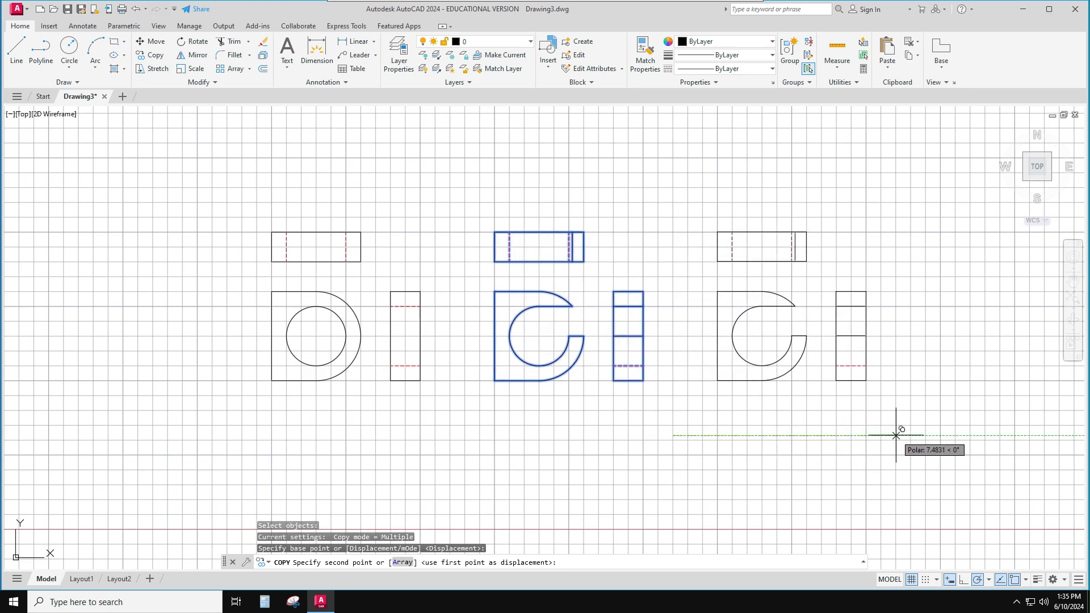
key(Escape)
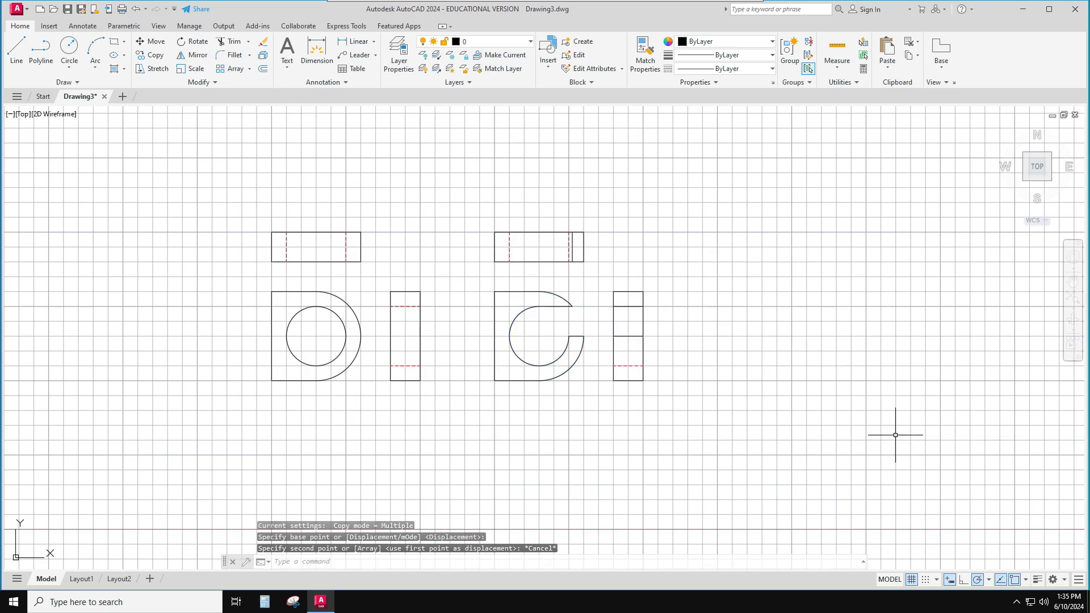
key(Escape)
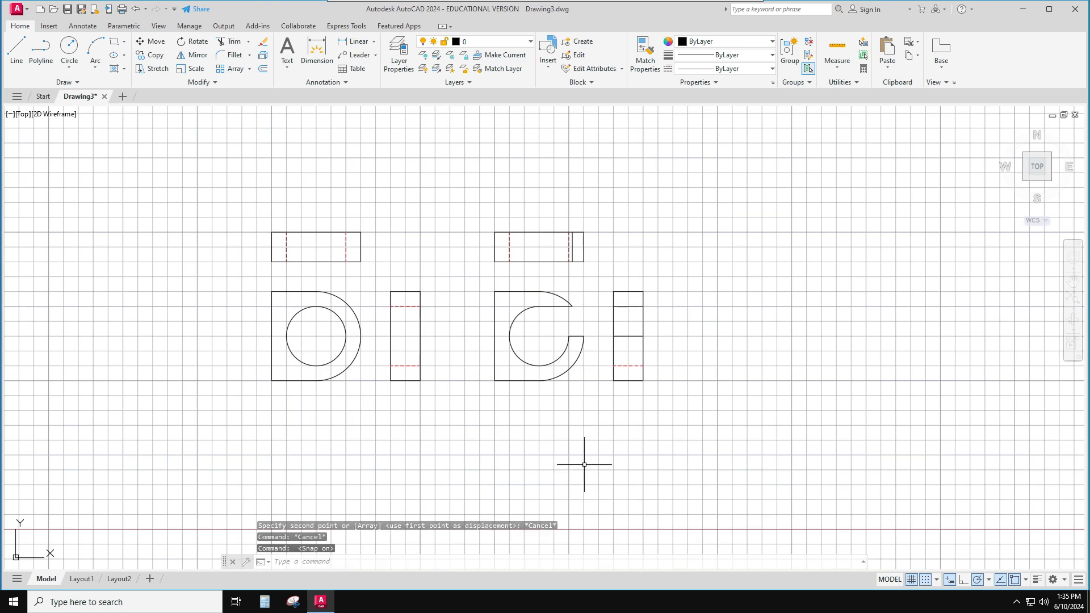
Copy the C front, top and side views to the right as a third set
text(cop)
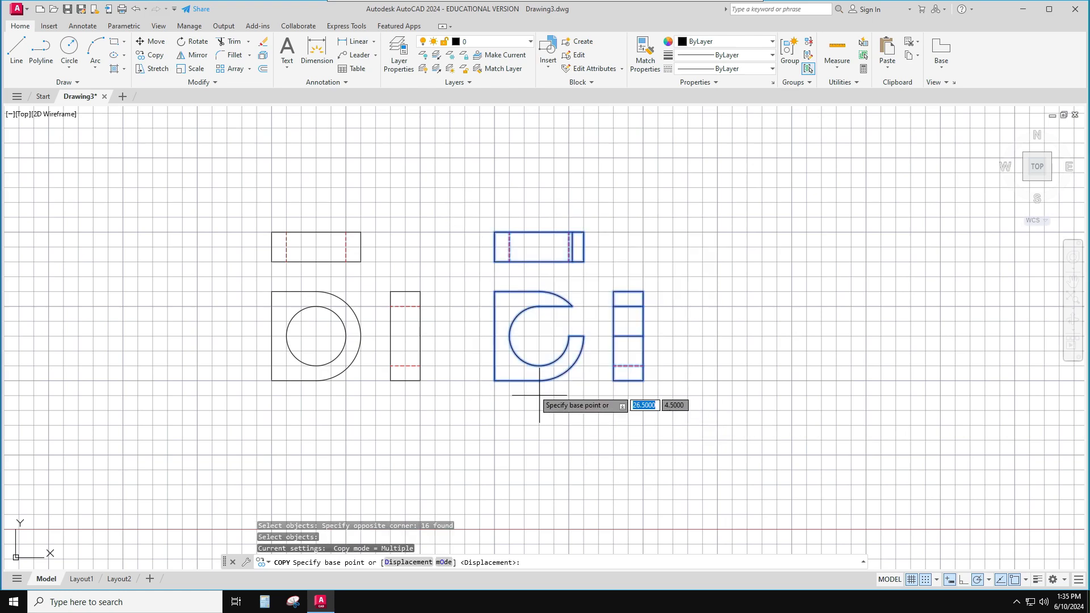
click(538, 383)
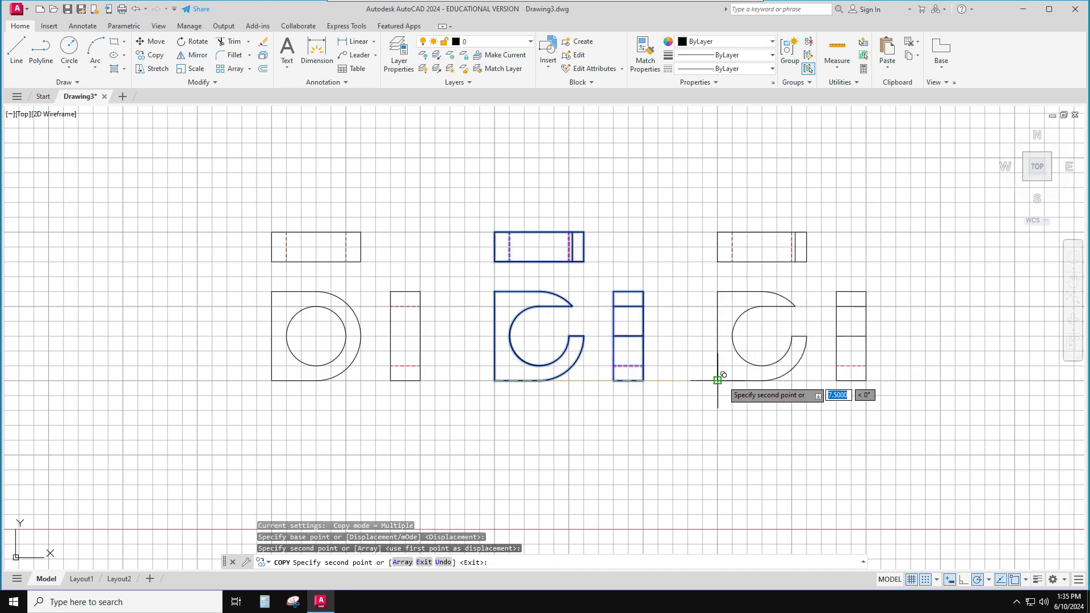
key(Escape)
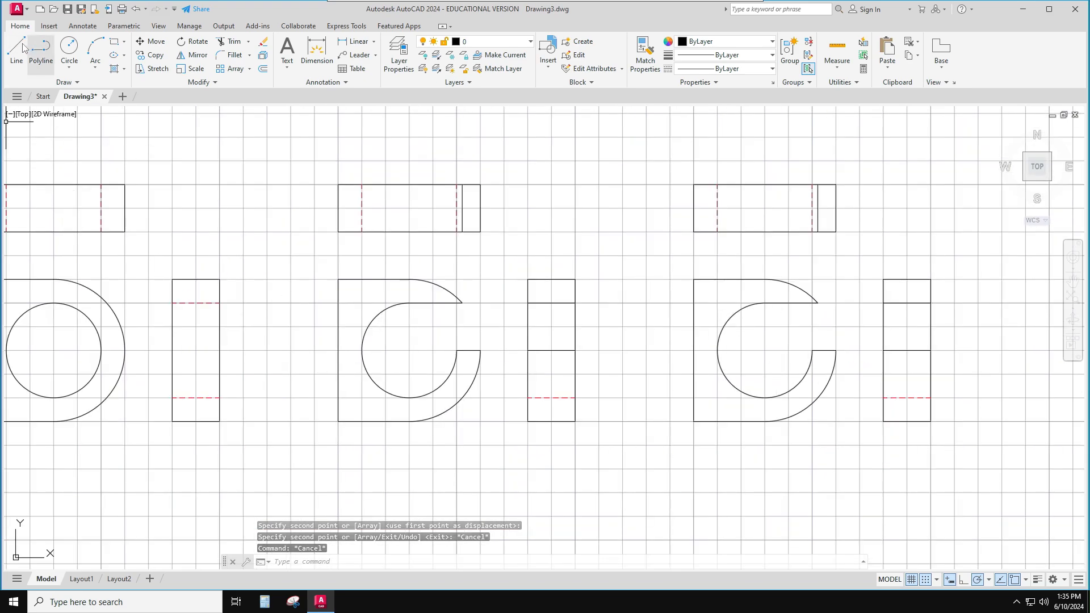
Trim the third front view into a J and relayer a hidden line in its top view
click(16, 53)
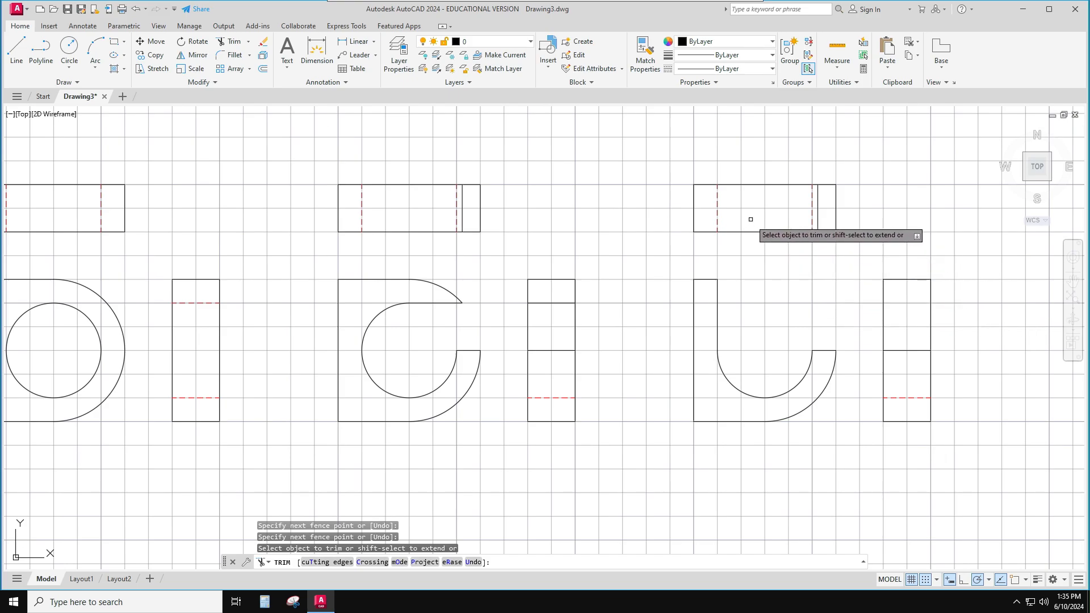
key(Escape)
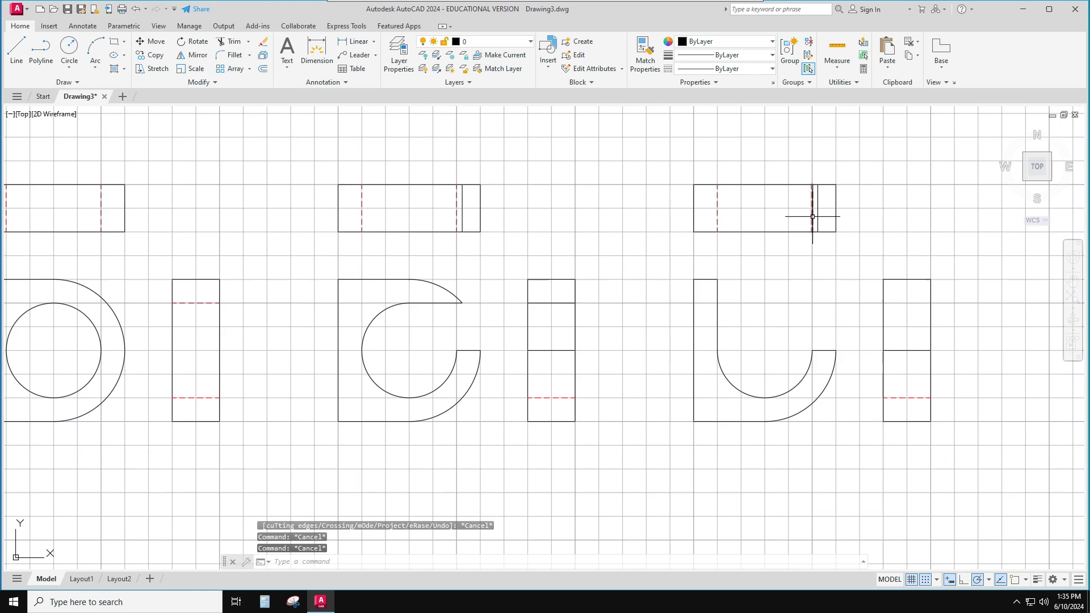
mouse_move(824, 212)
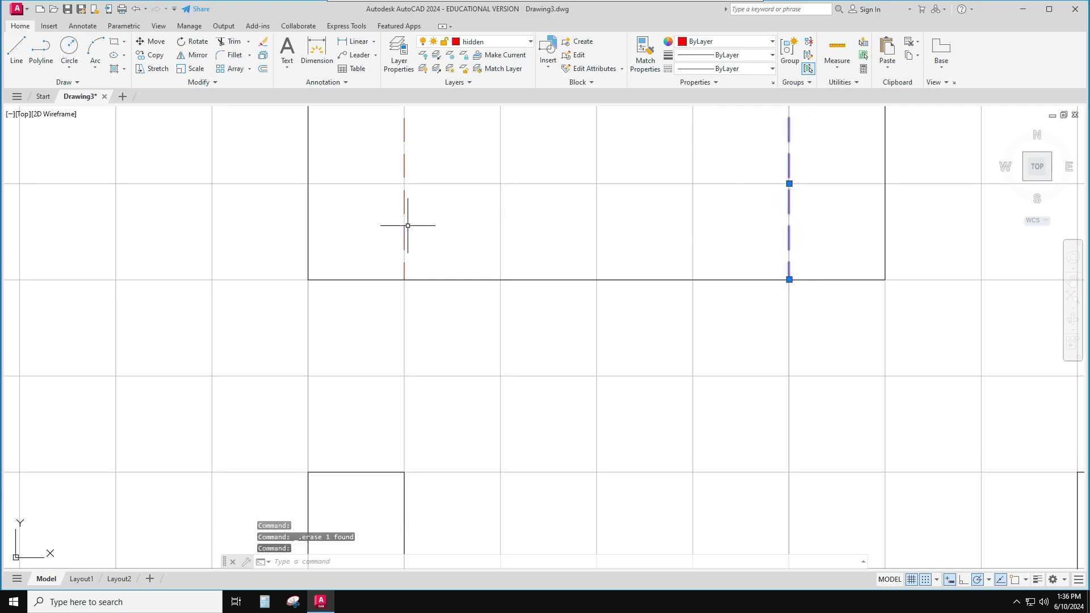
click(404, 225)
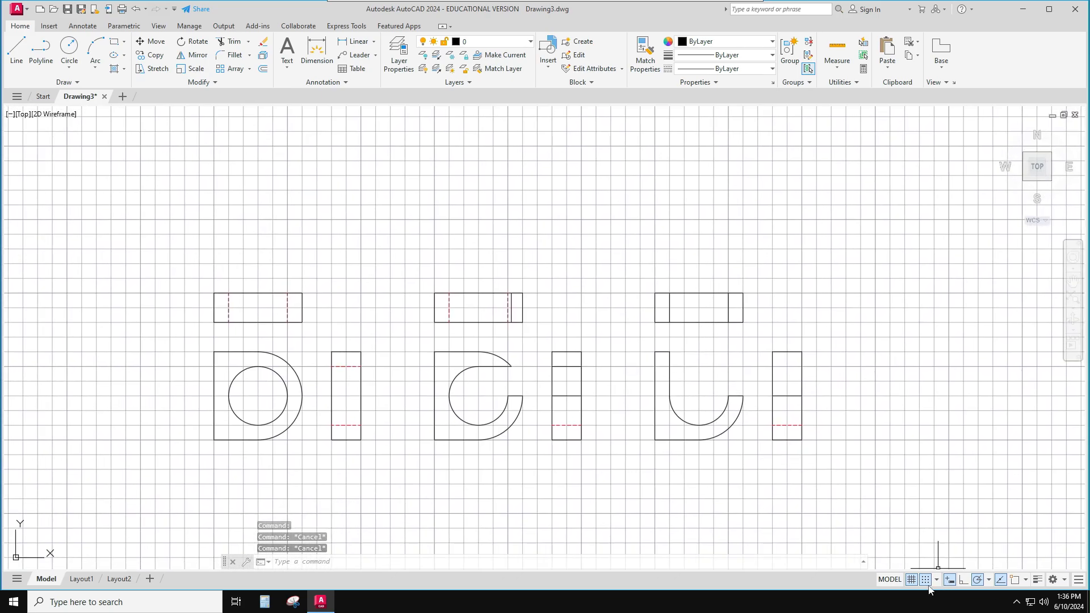
Turn the drawing grid off so the three view sets sit on a plain background
click(911, 579)
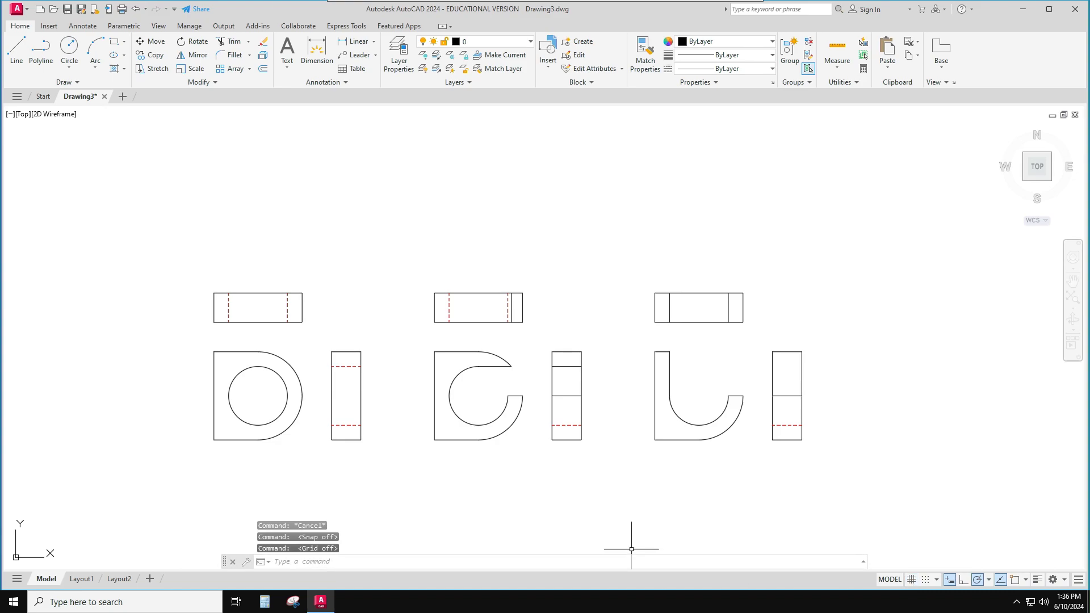
mouse_move(385, 429)
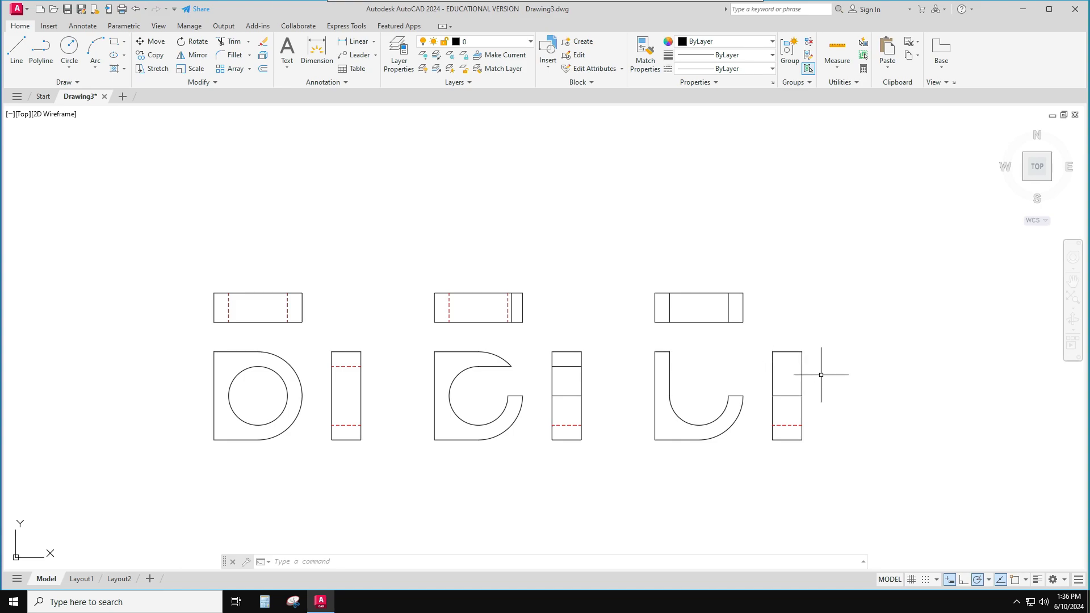
mouse_move(506, 550)
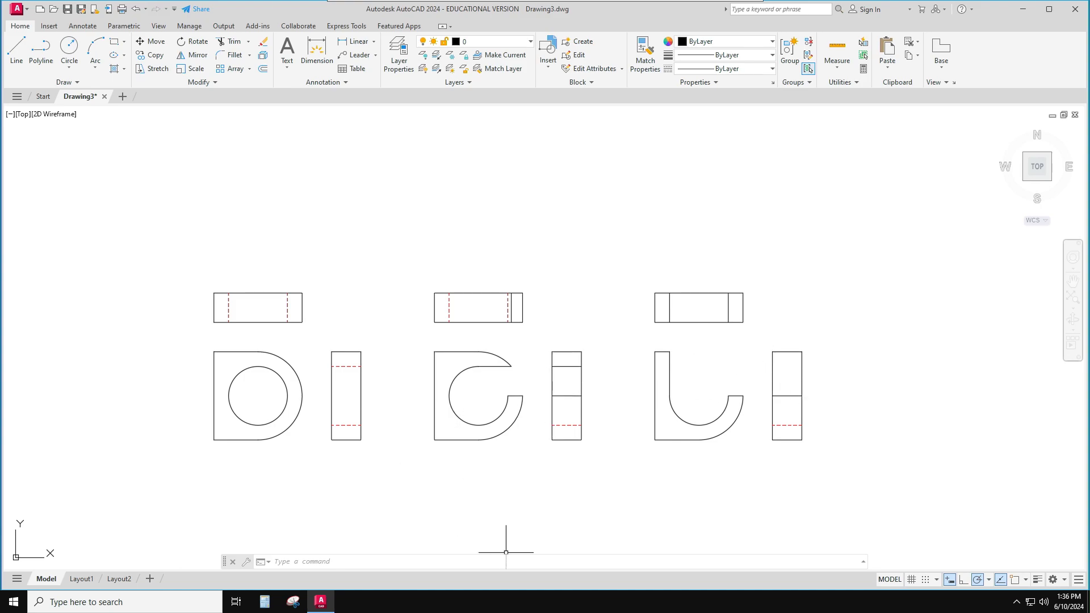
mouse_move(615, 490)
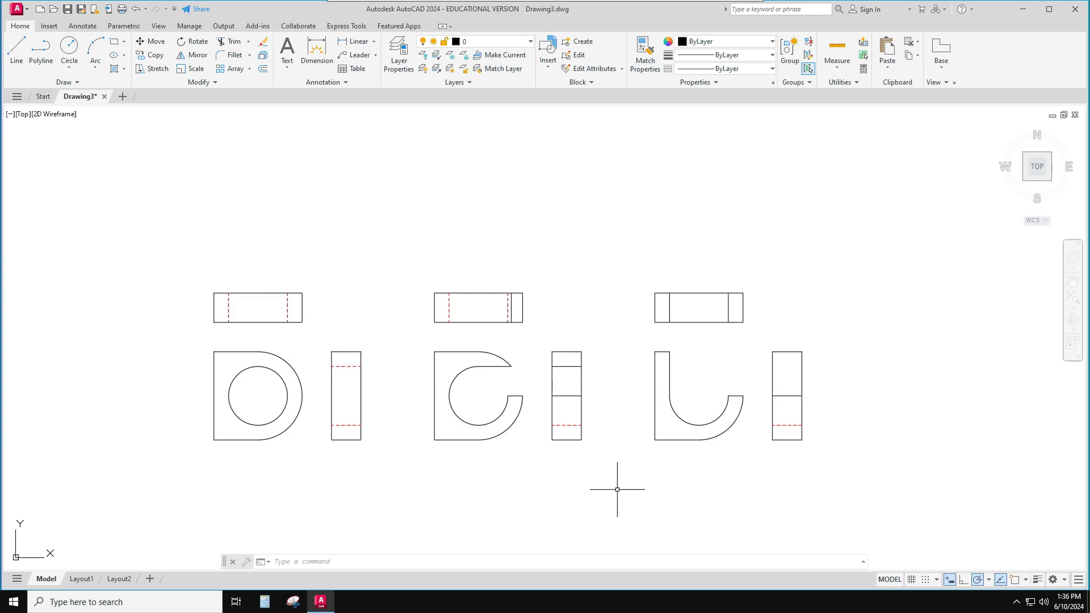